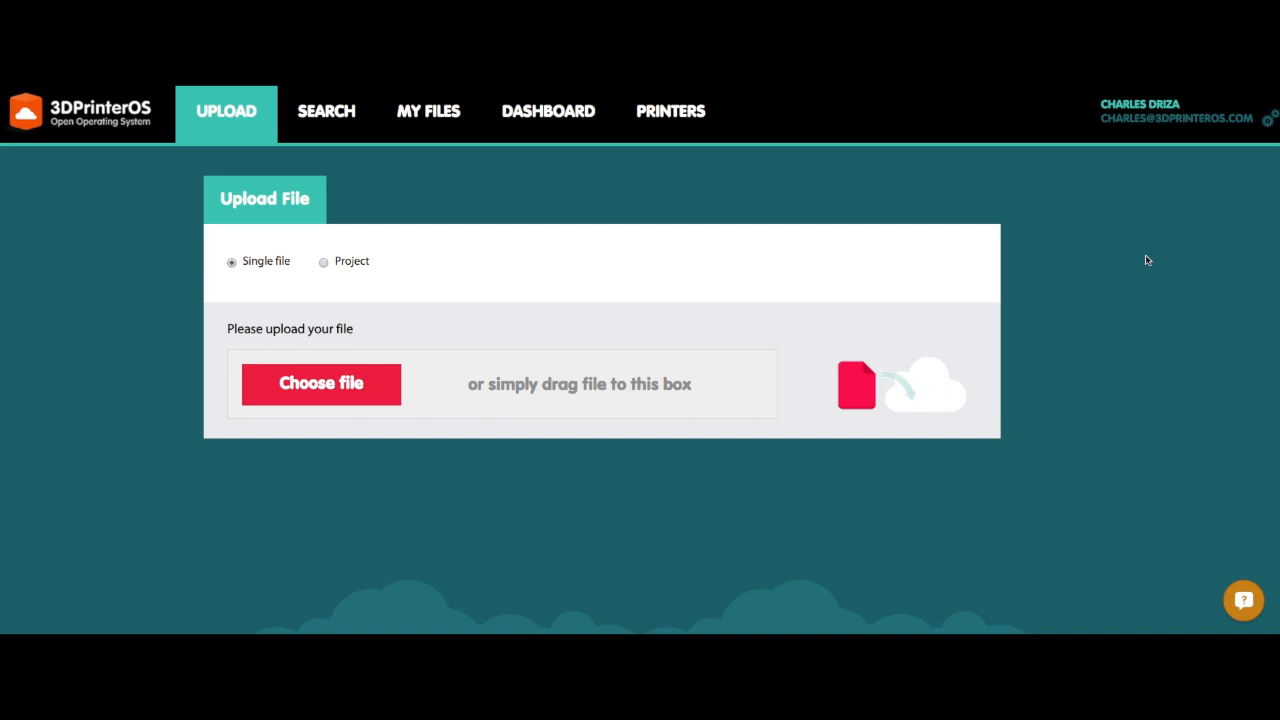
mouse_move(352, 428)
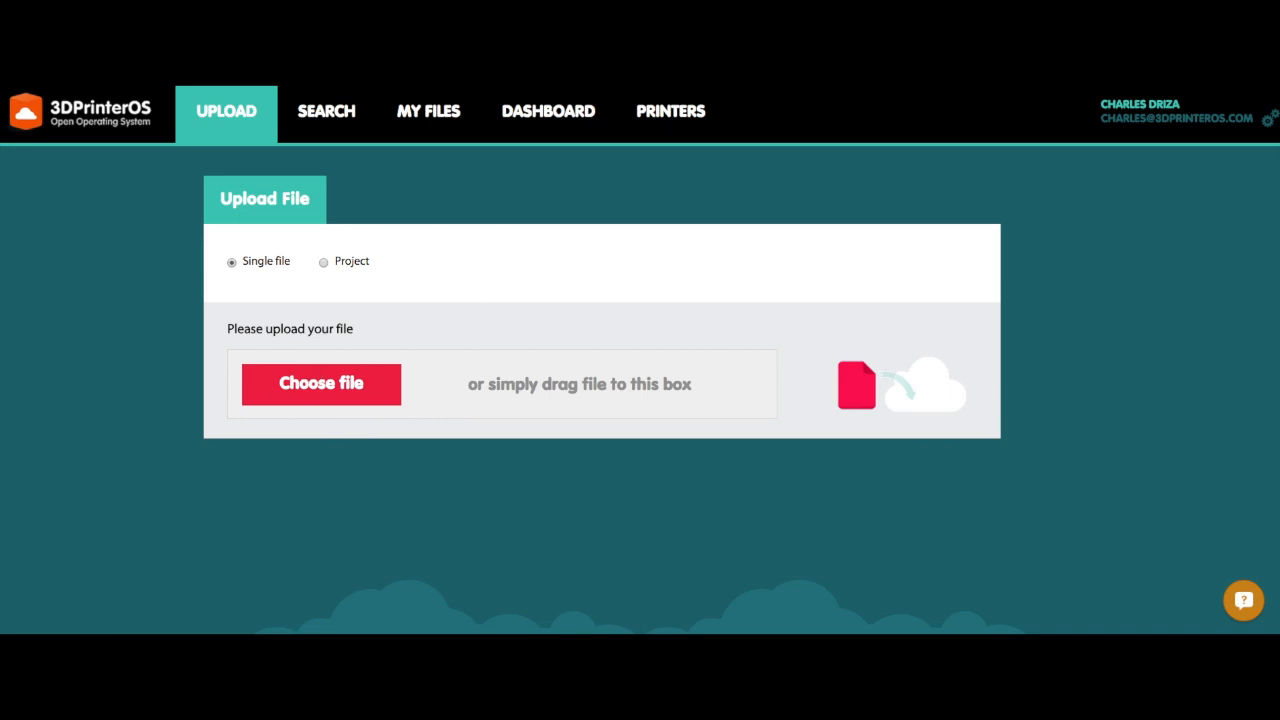
Upload aquaduck2 (1).stl by dragging it from Finder into the upload box
click(320, 384)
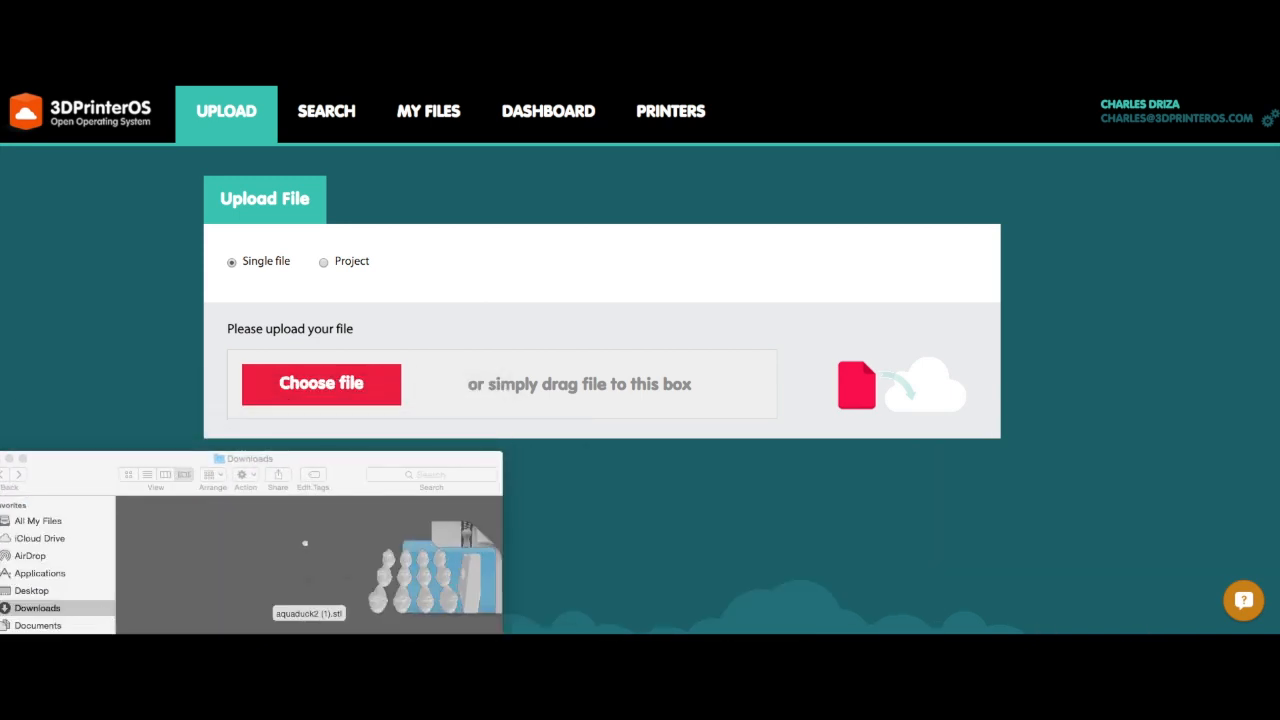
drag(308, 612, 404, 376)
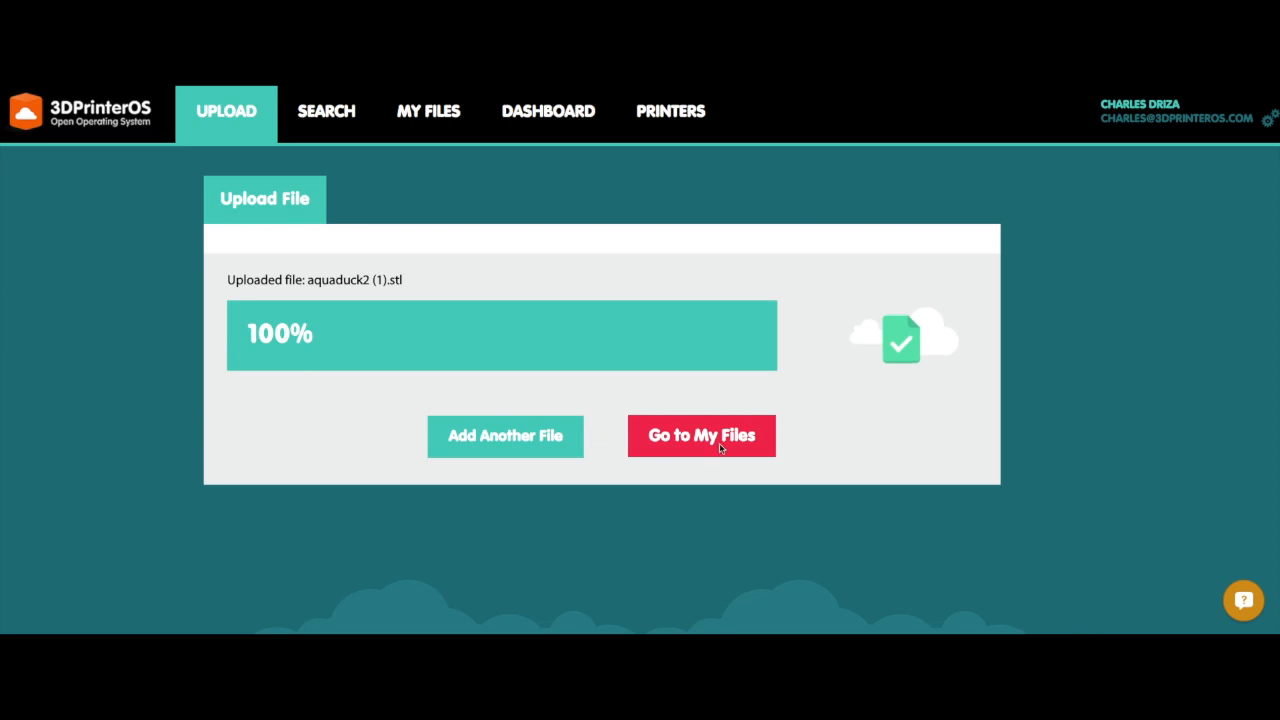
Preview the uploaded aquaduck2 (1).stl from My Files in the 3D Viewer
click(700, 436)
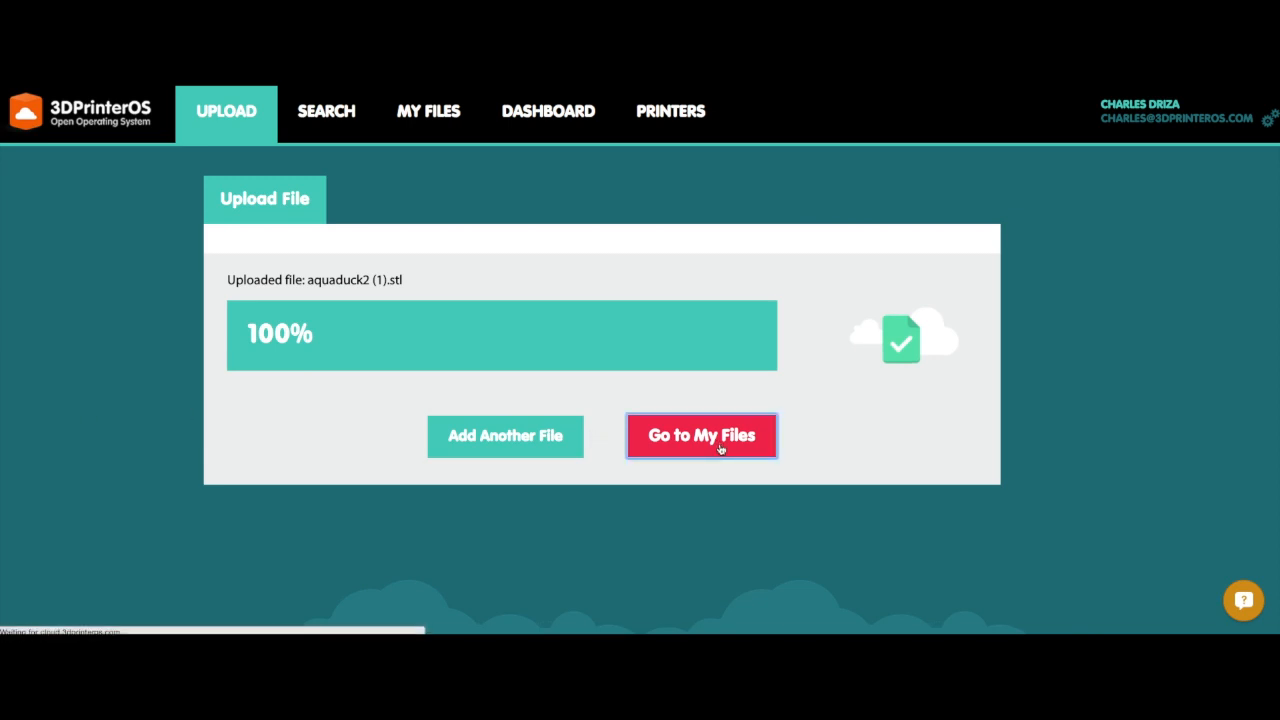
click(700, 436)
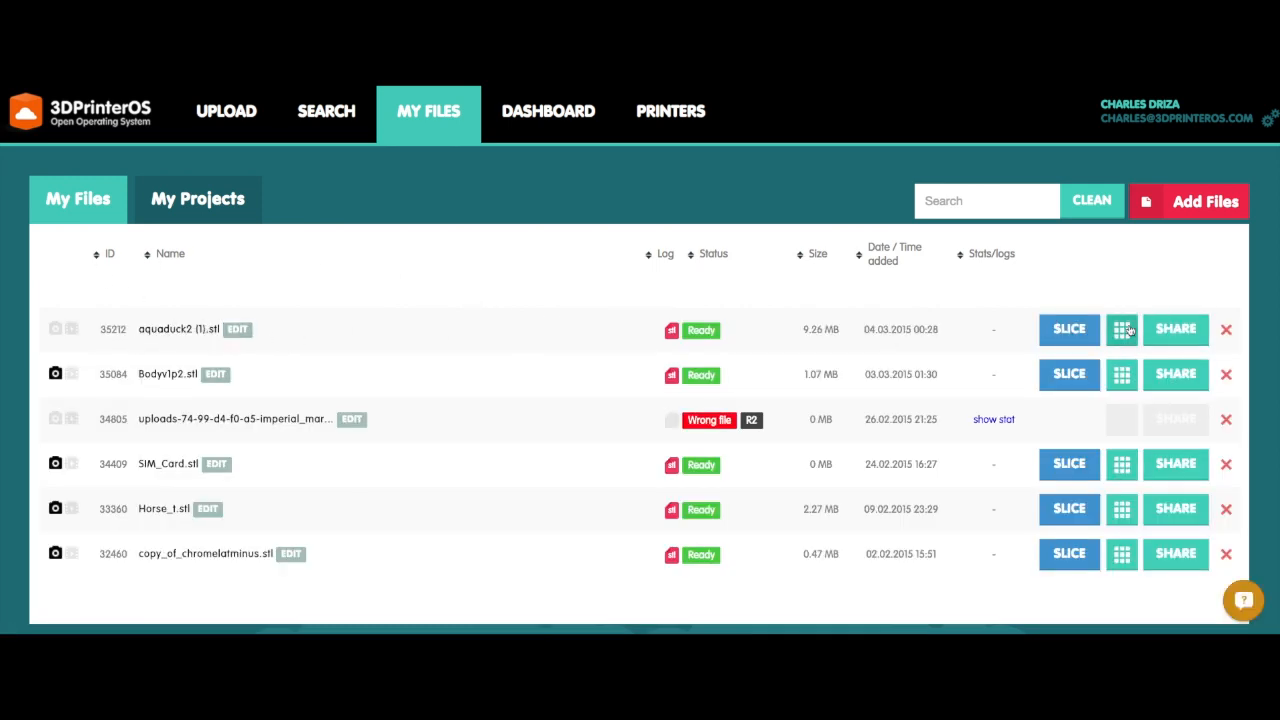
click(1120, 328)
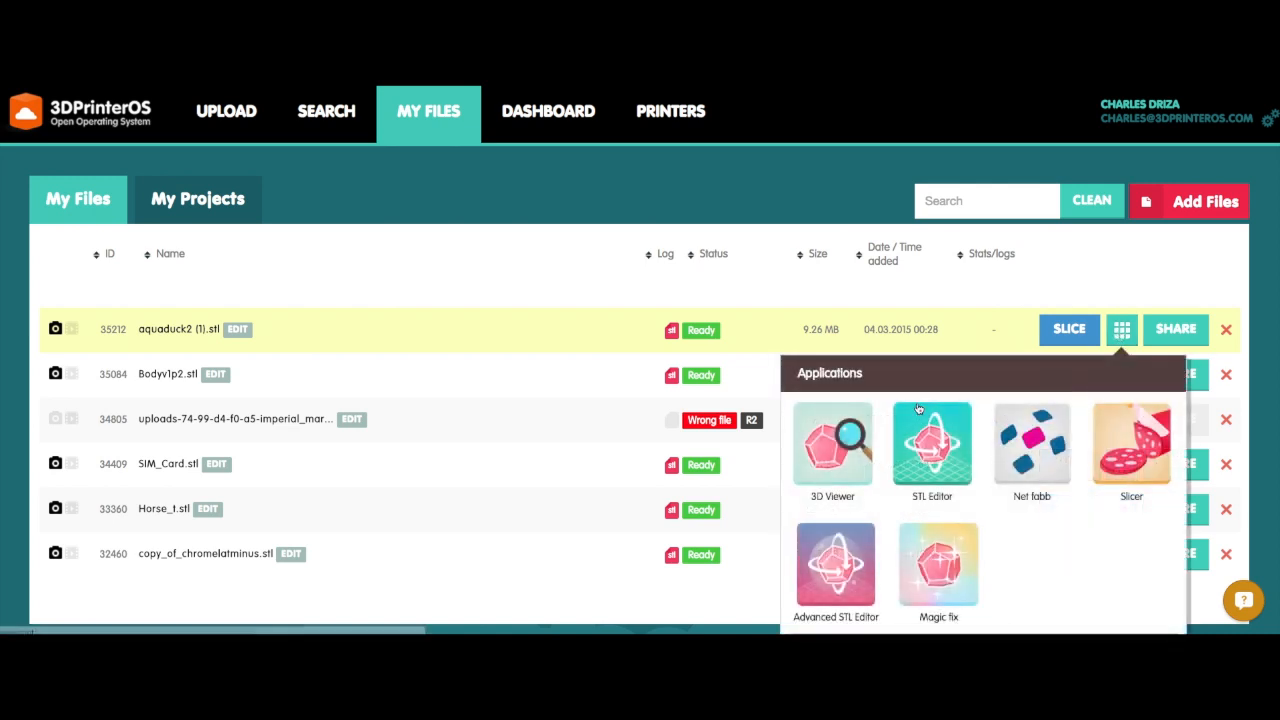
click(832, 444)
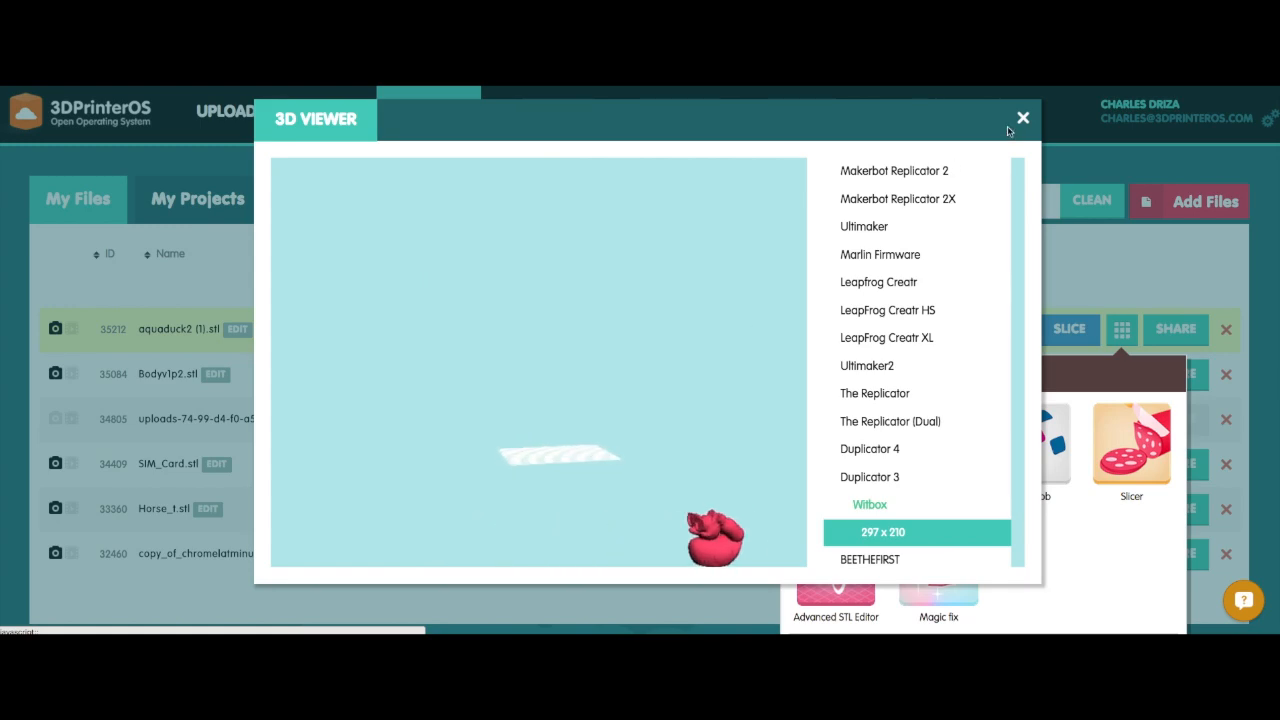
click(1024, 116)
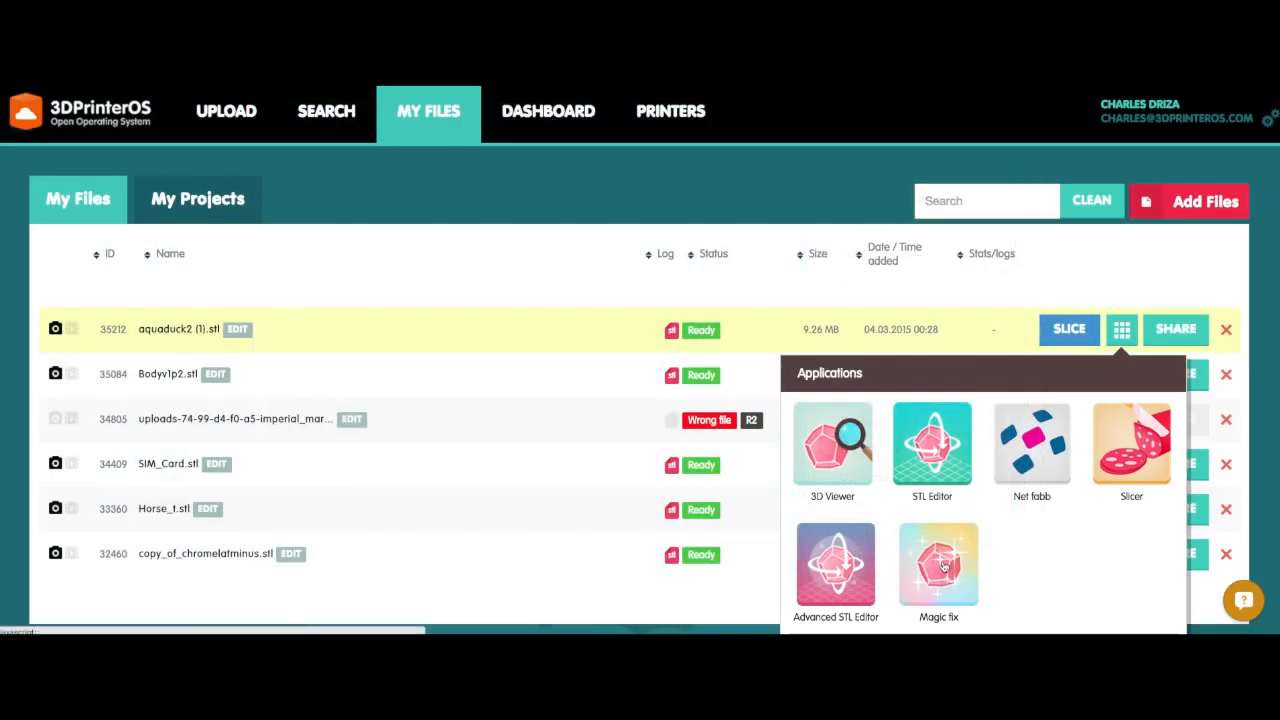
Run Magic Fix on the aquaduck model with Witbox as printer type
click(938, 564)
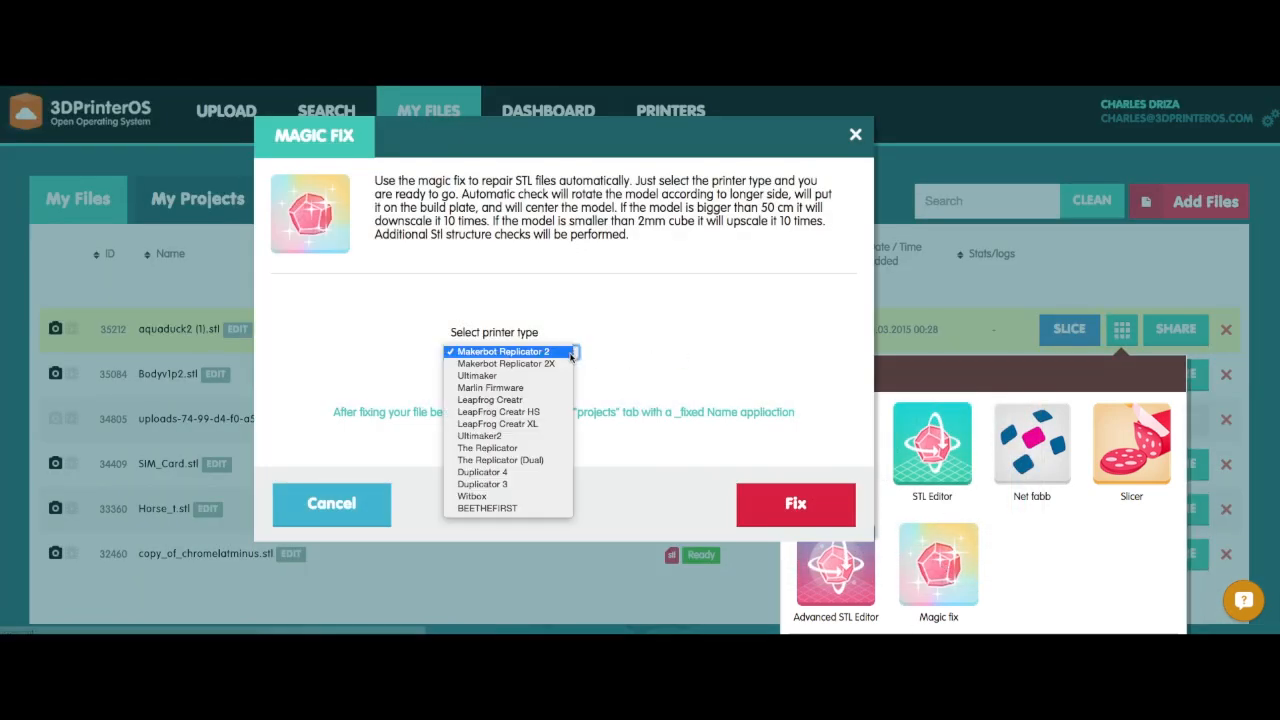
click(472, 496)
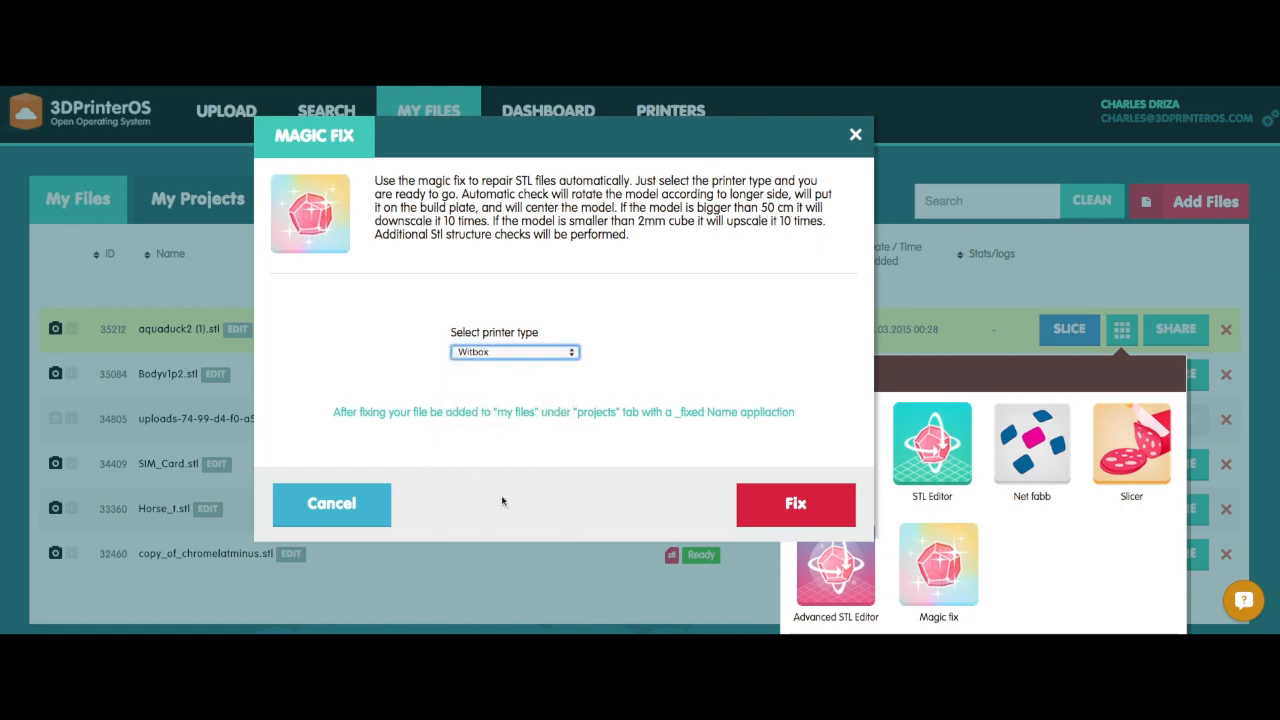
click(796, 504)
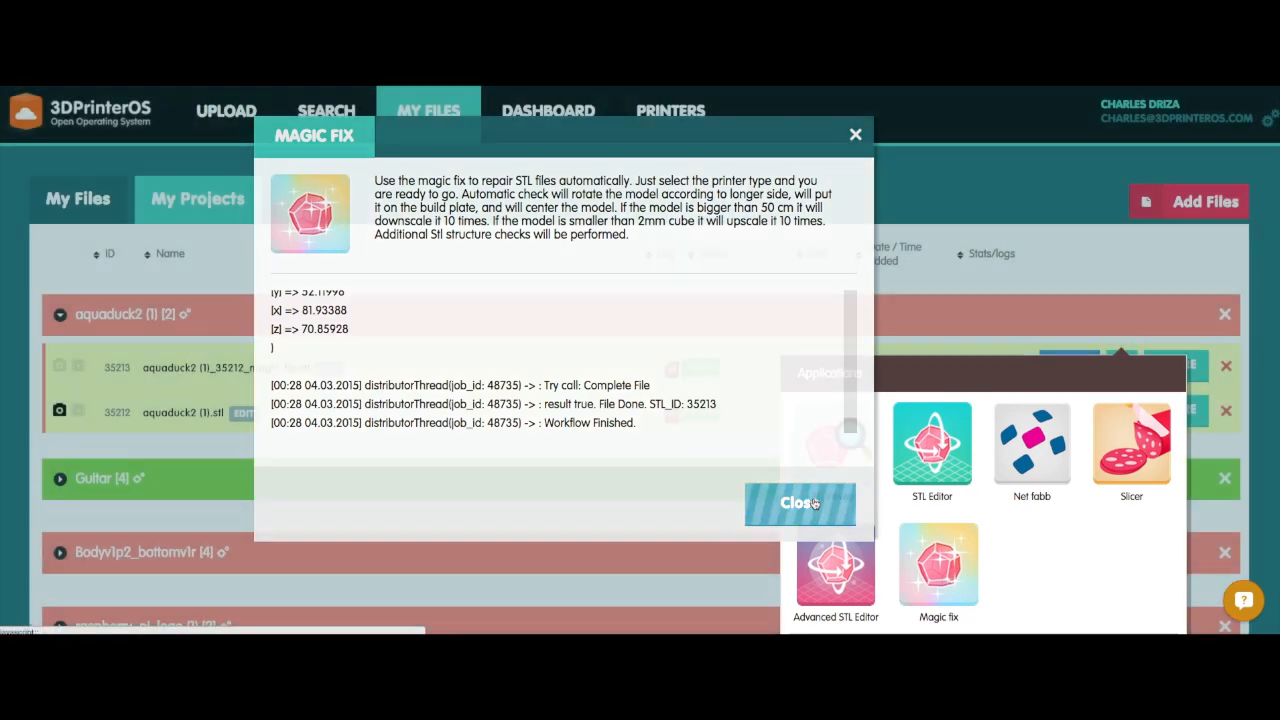
click(800, 504)
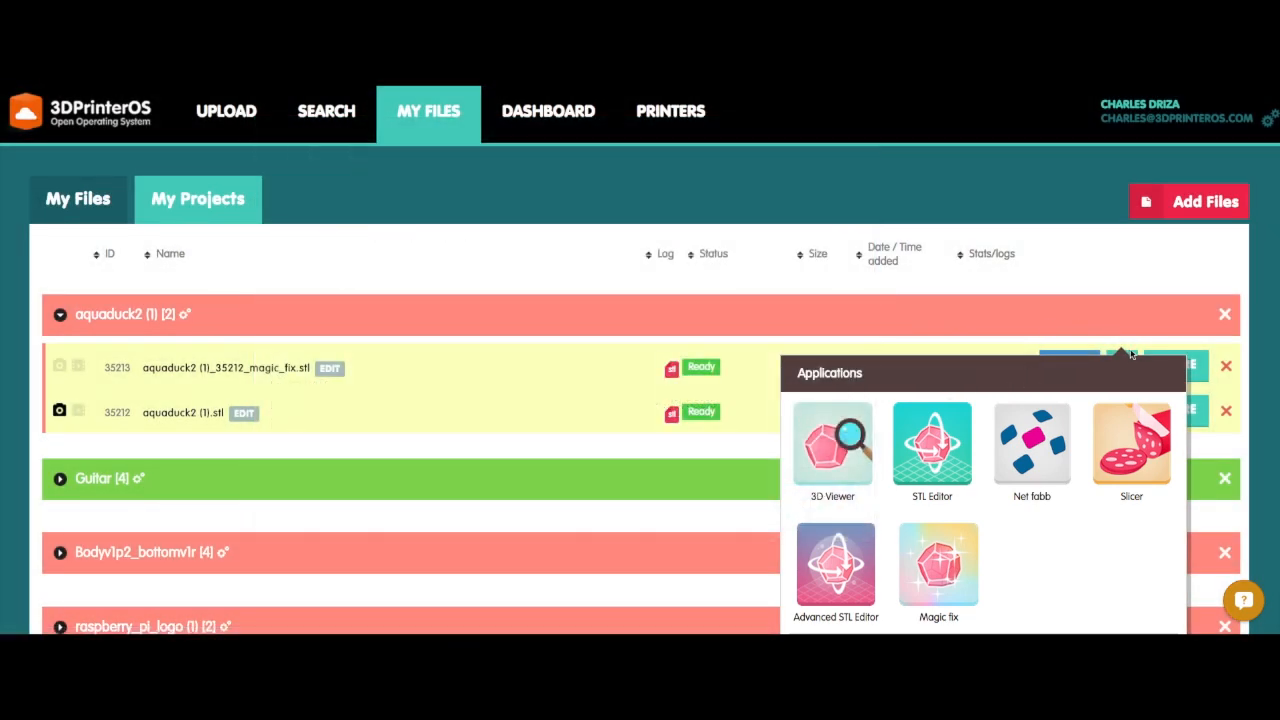
click(1120, 364)
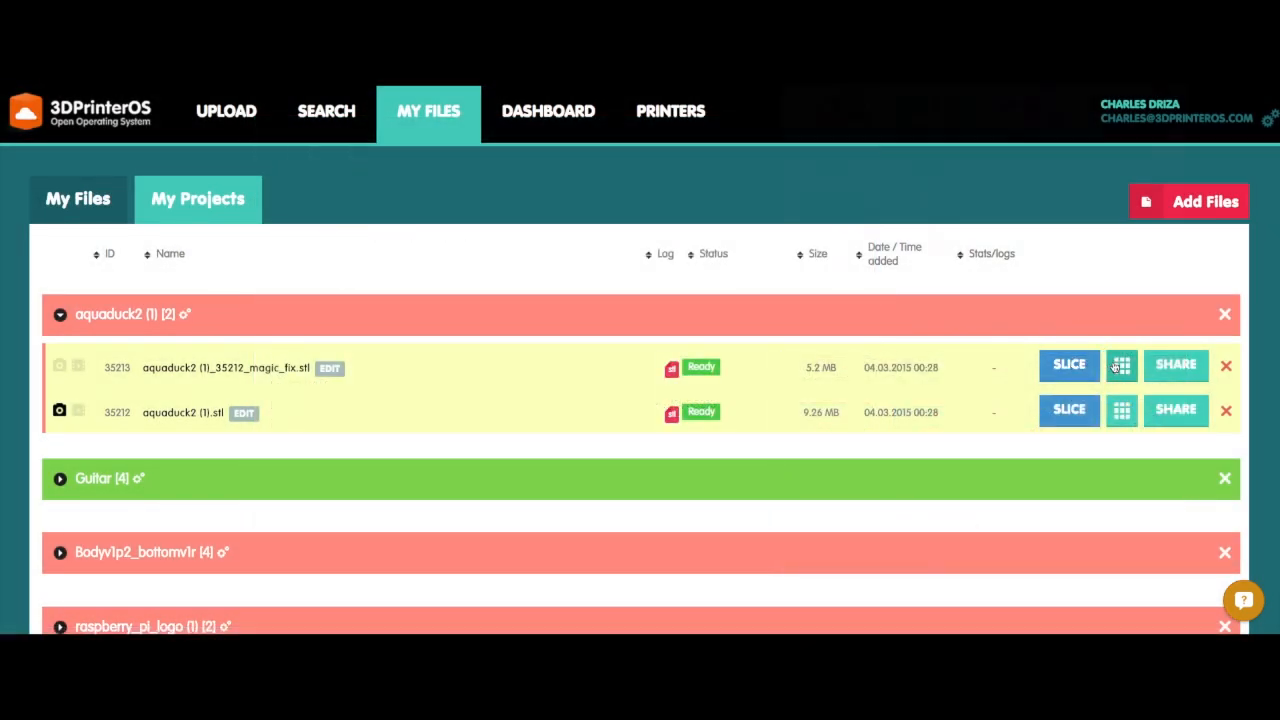
click(1120, 364)
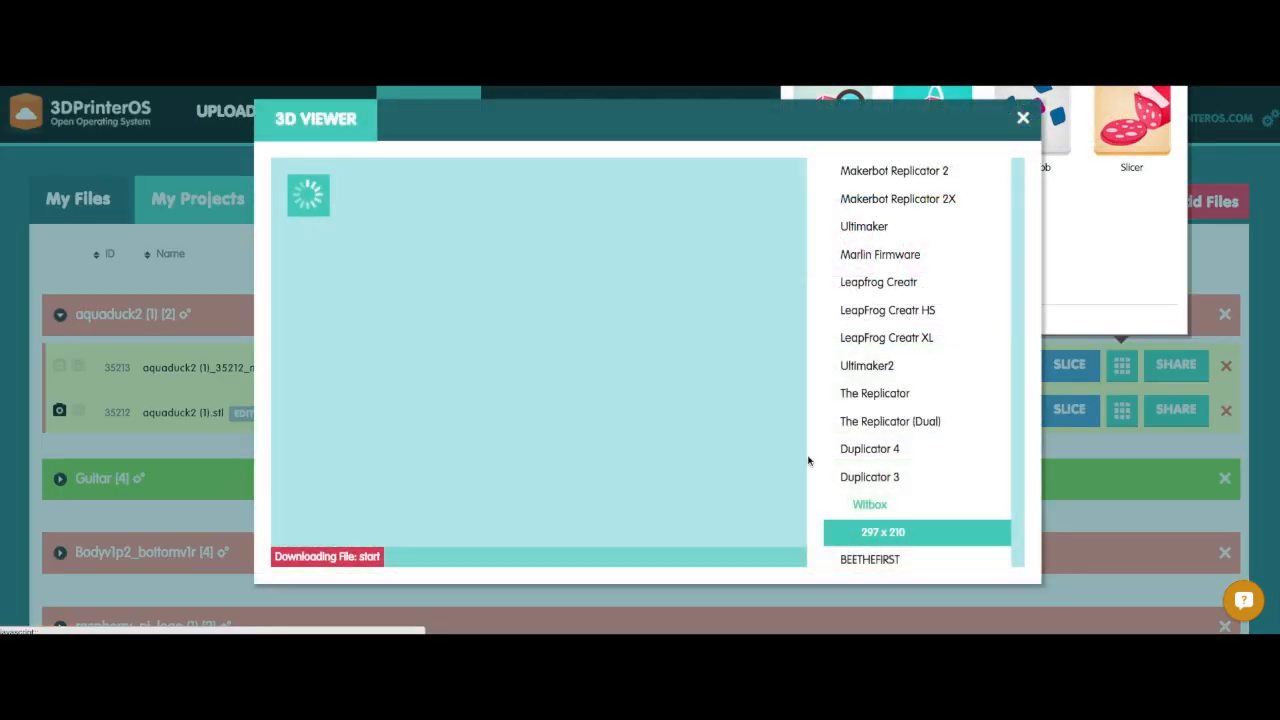
mouse_move(710, 472)
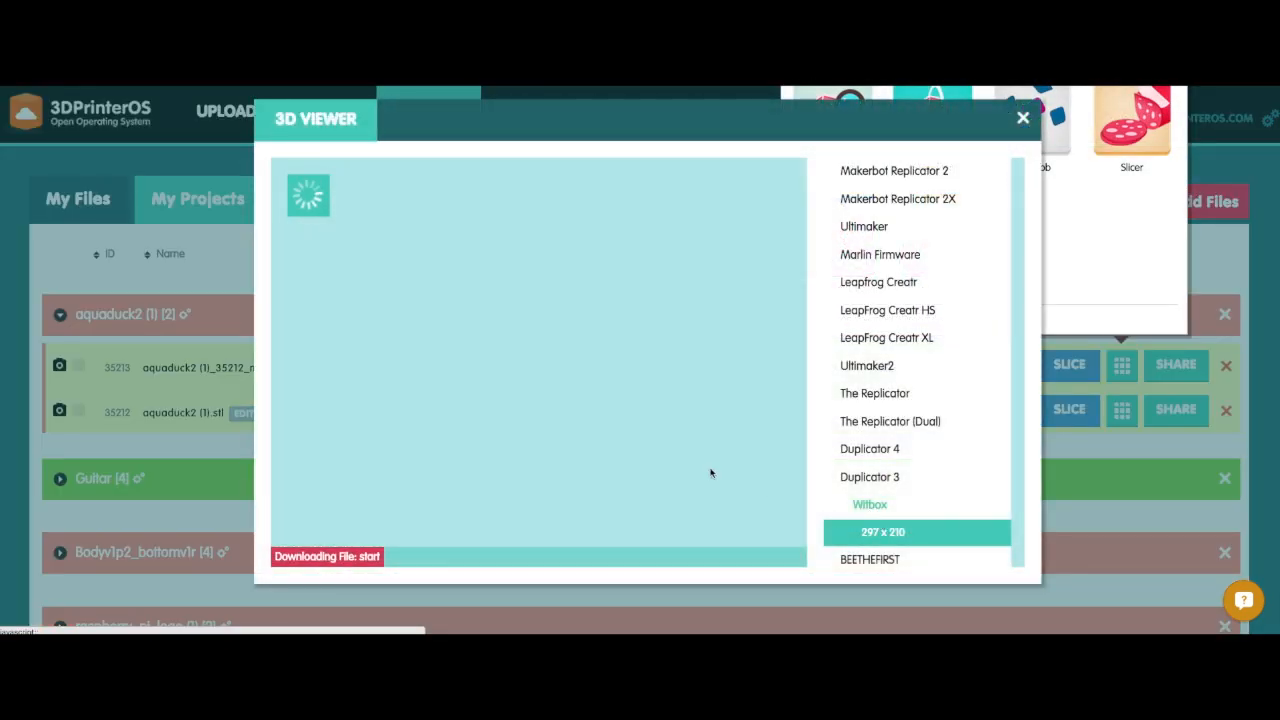
mouse_move(768, 440)
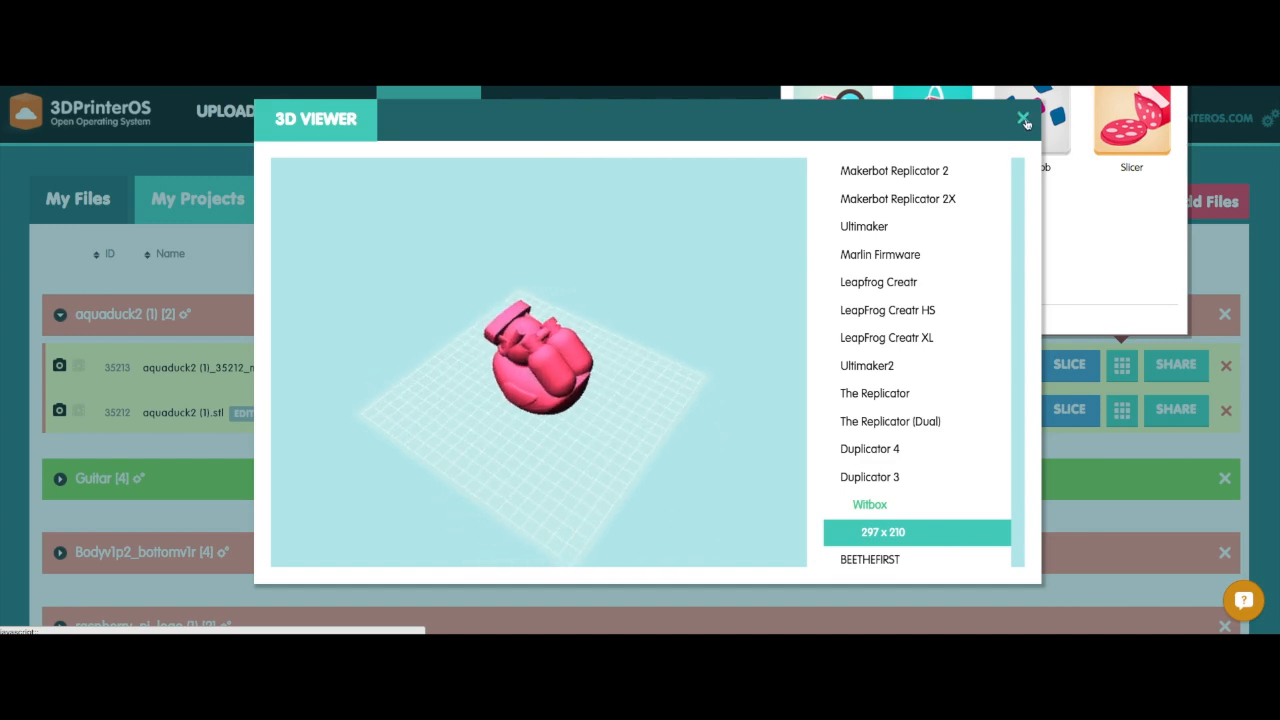
click(1022, 118)
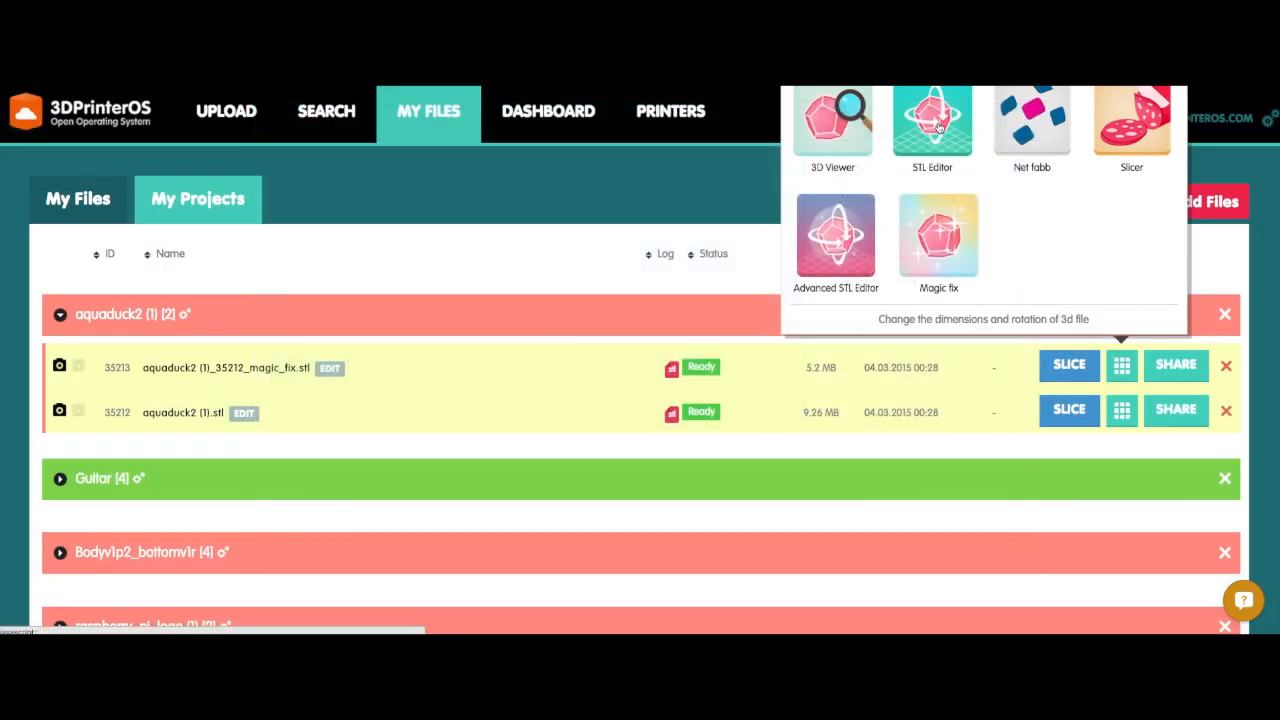
Resize the magic-fixed aquaduck to 50% in the STL Editor and save it
click(932, 120)
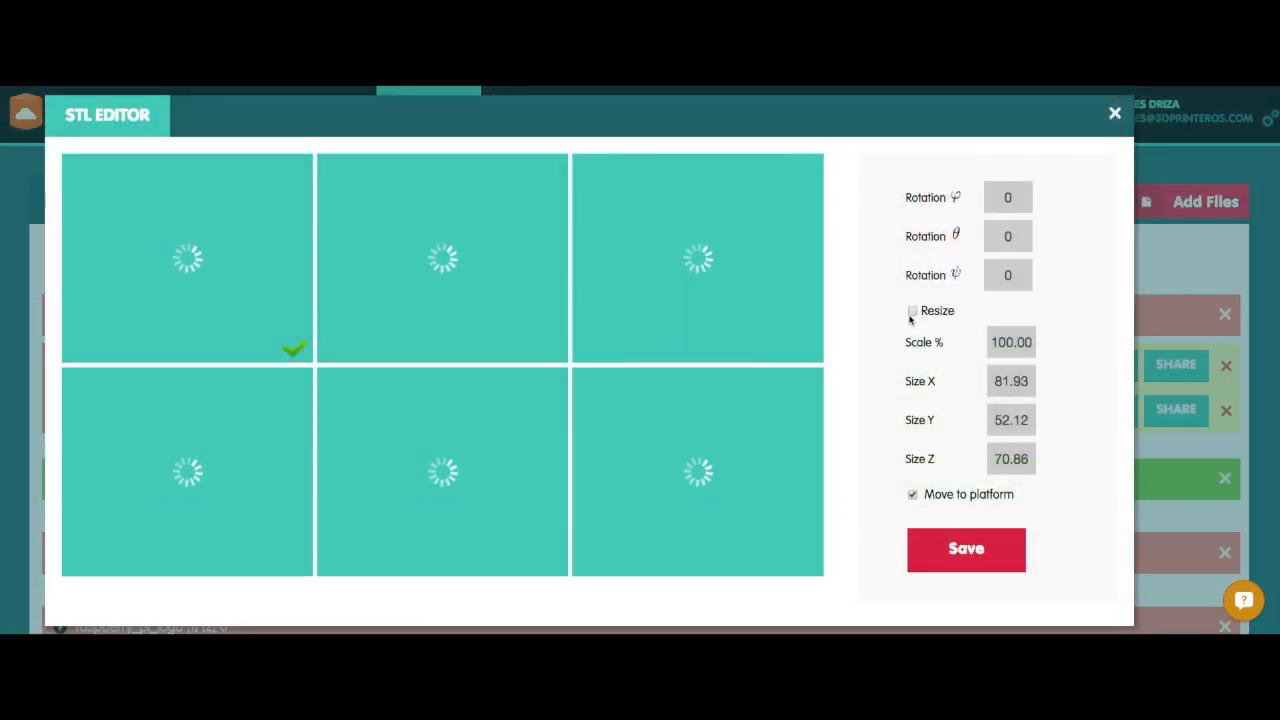
click(912, 312)
text(50)
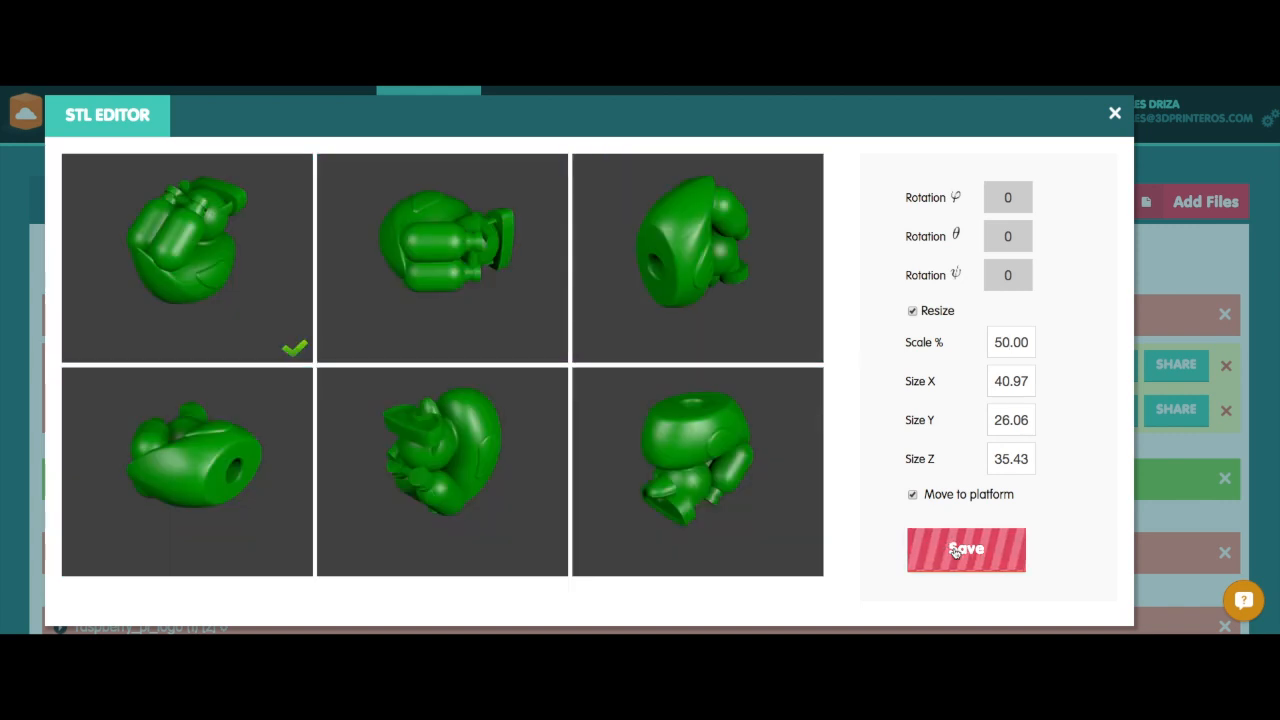
click(964, 548)
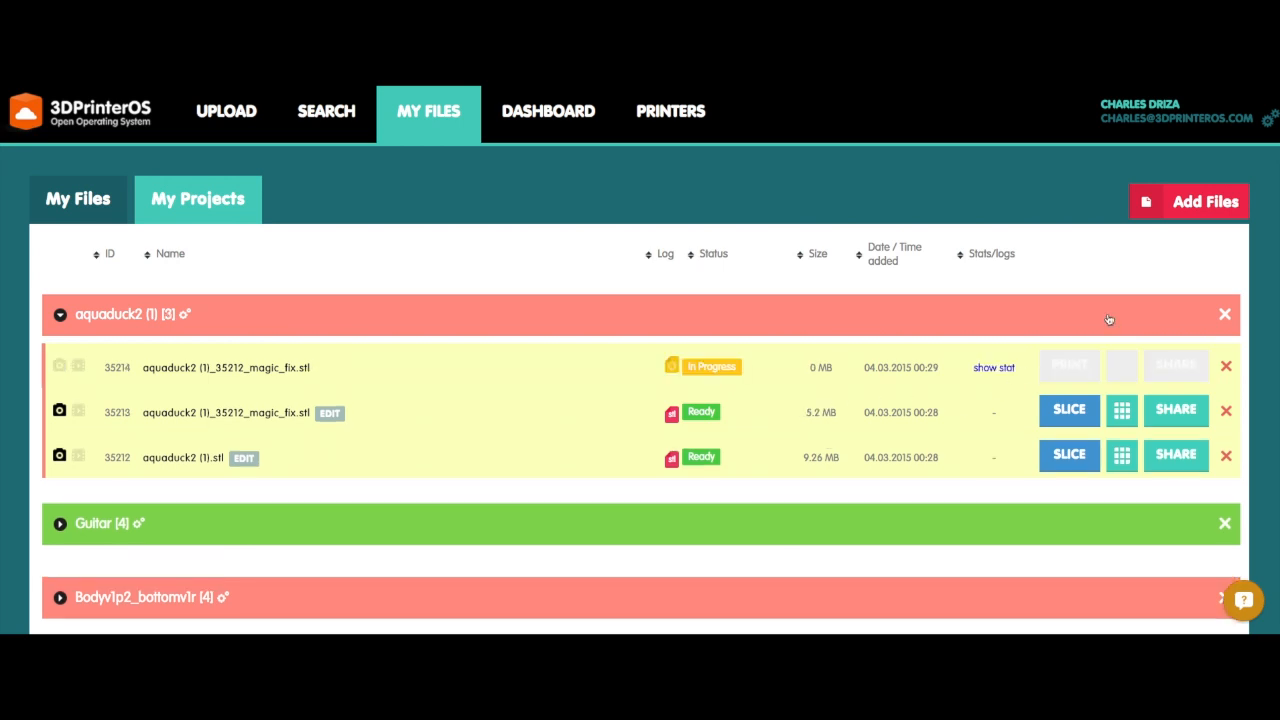
mouse_move(1108, 264)
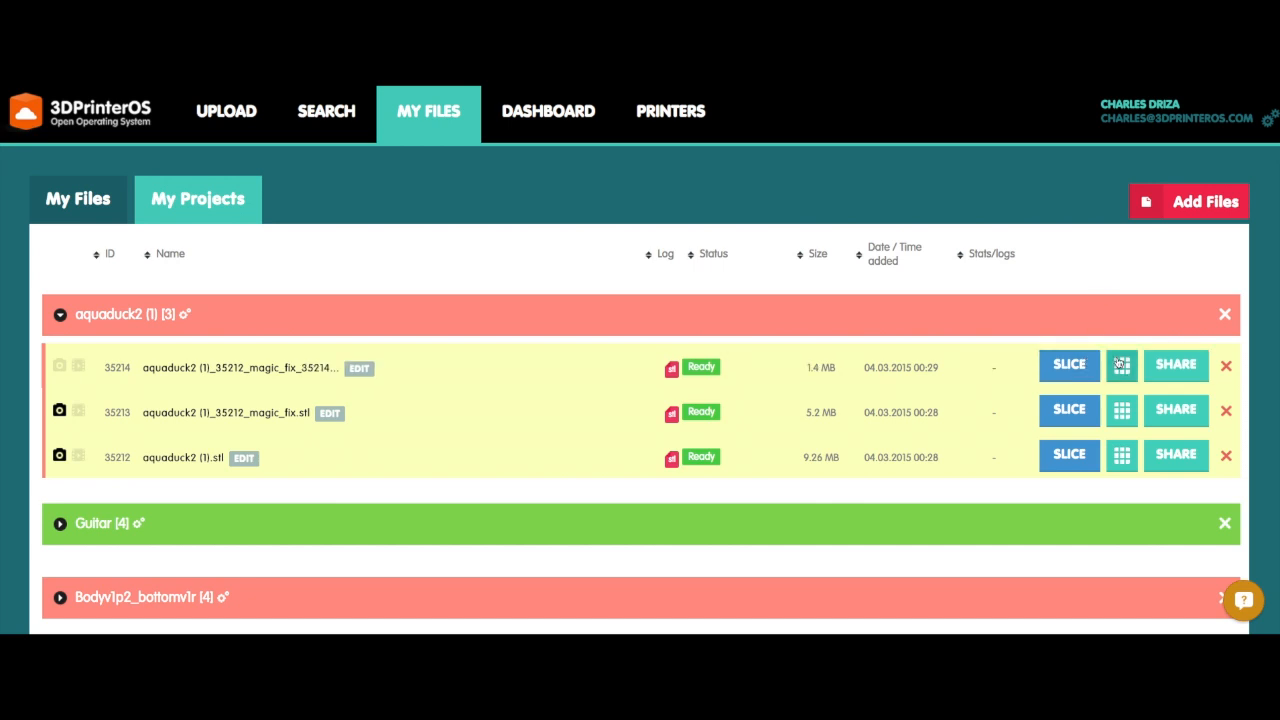
Preview the 50%-scaled aquaduck copy in the 3D Viewer and return to the file list
click(1120, 364)
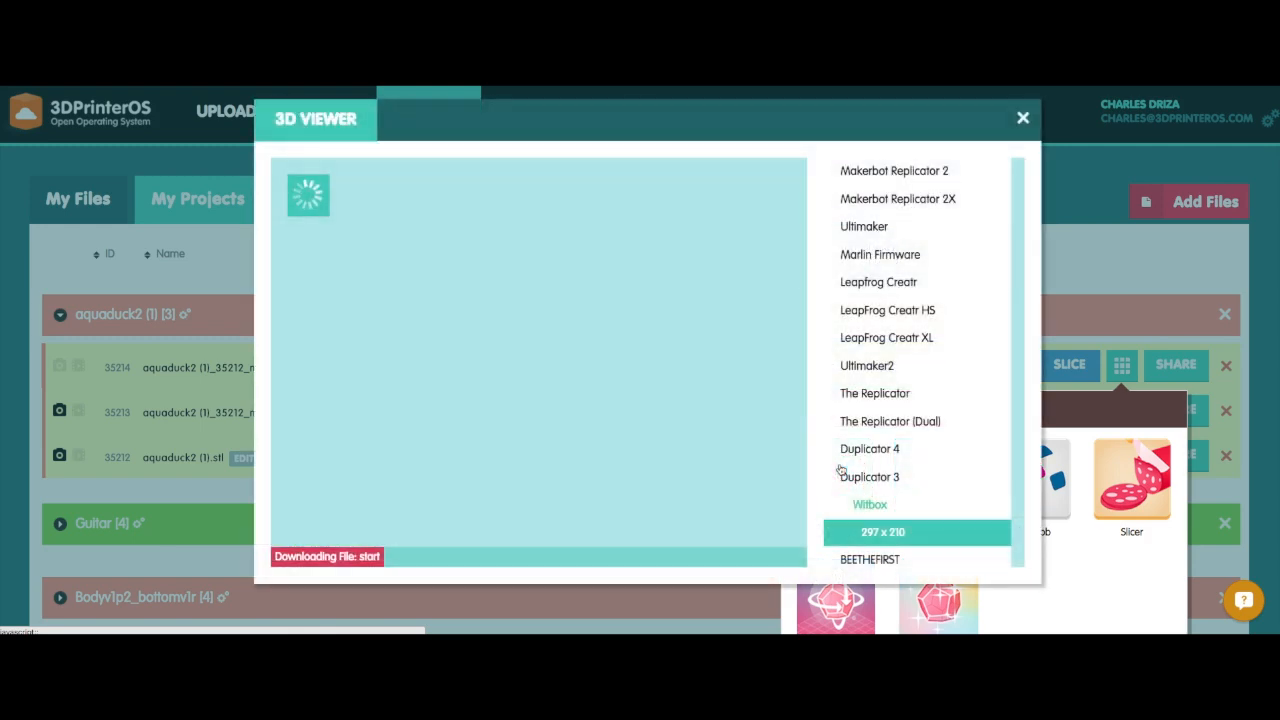
mouse_move(740, 388)
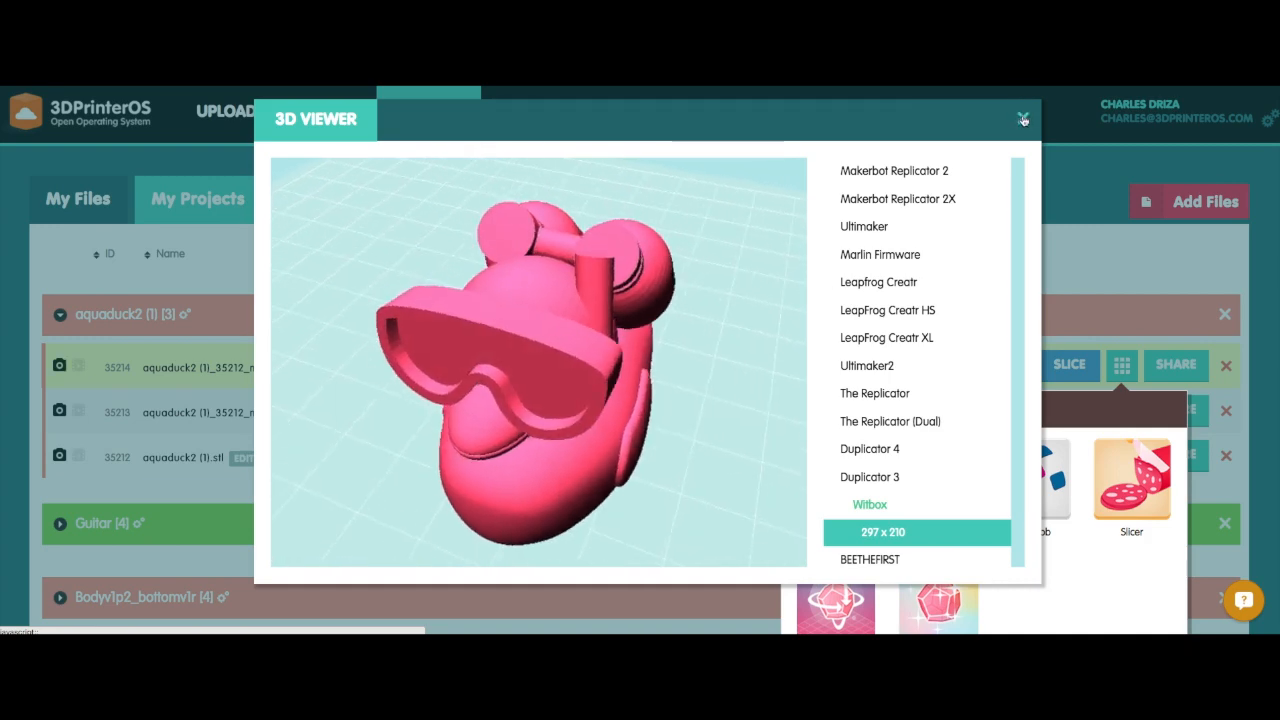
click(1022, 120)
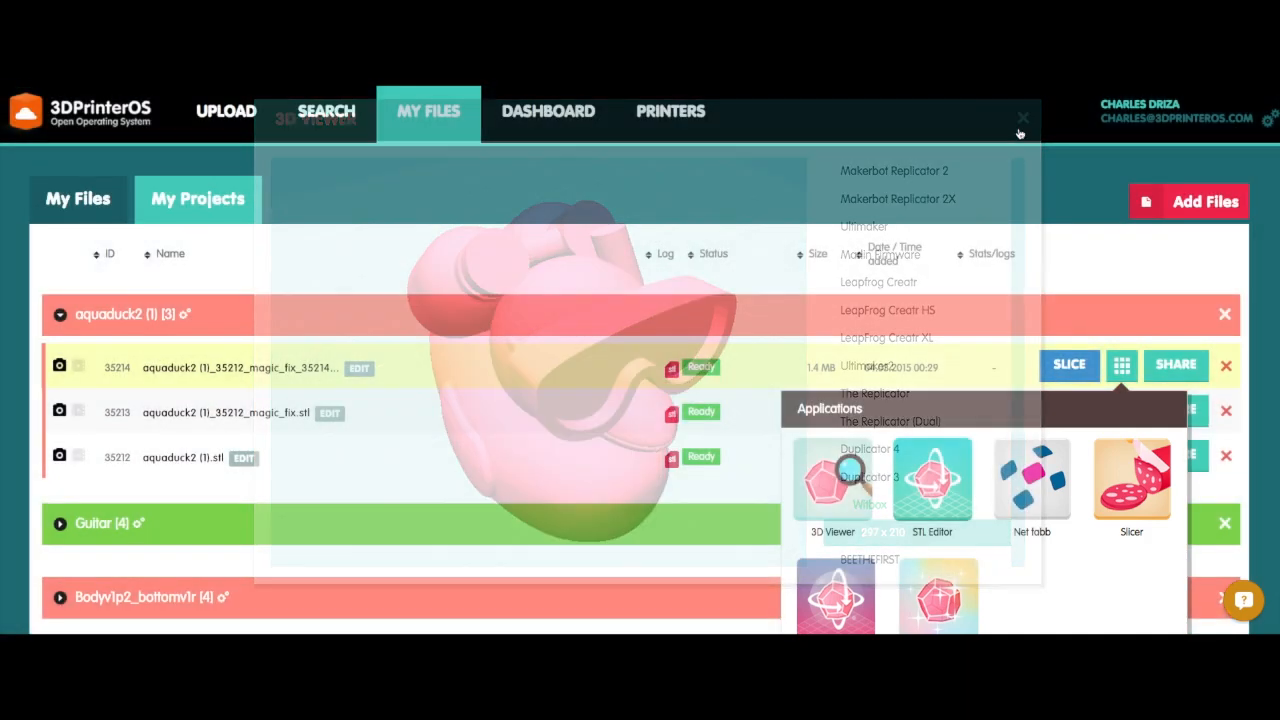
click(1020, 118)
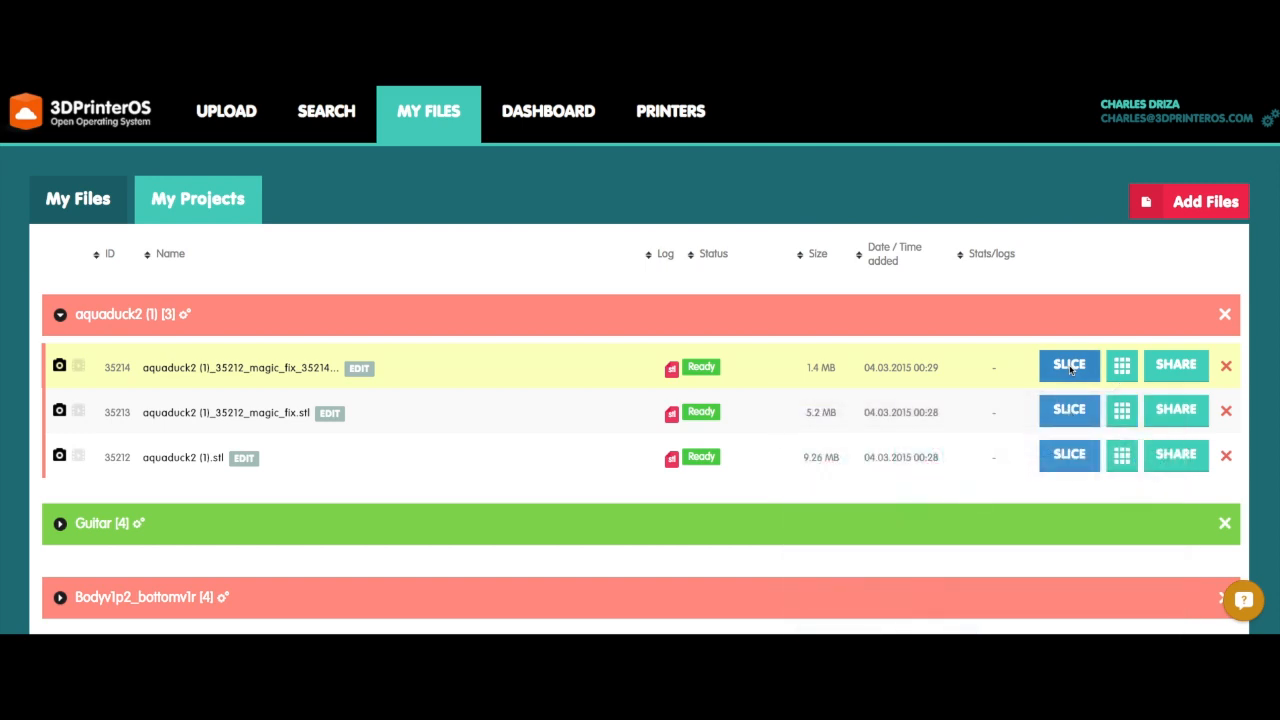
Start slicing the scaled aquaduck for Witbox and show the advanced settings
click(1068, 364)
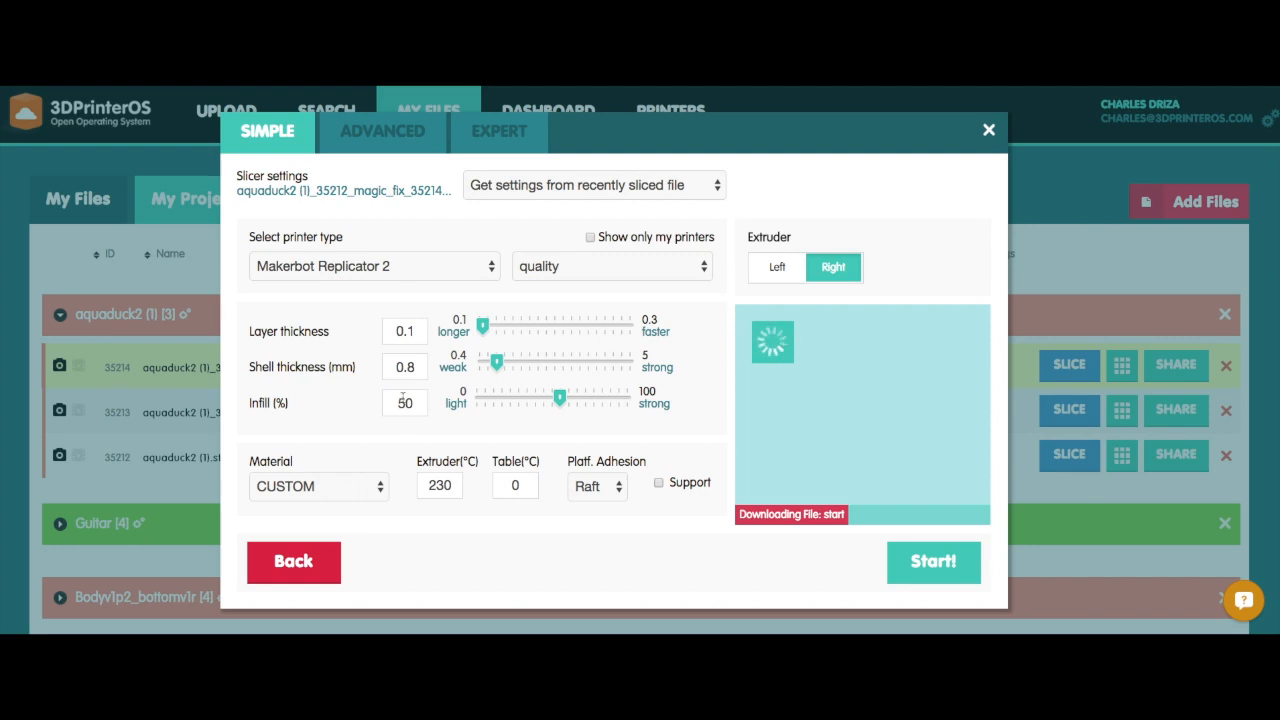
click(372, 266)
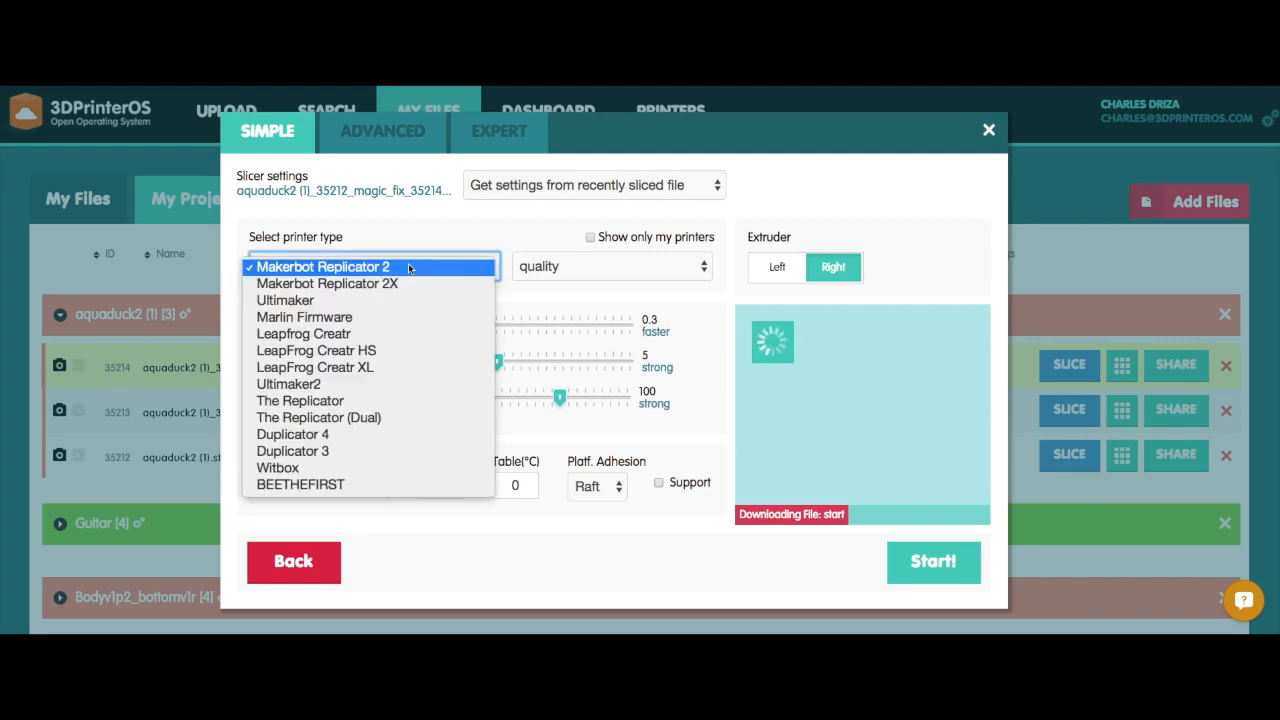
click(276, 468)
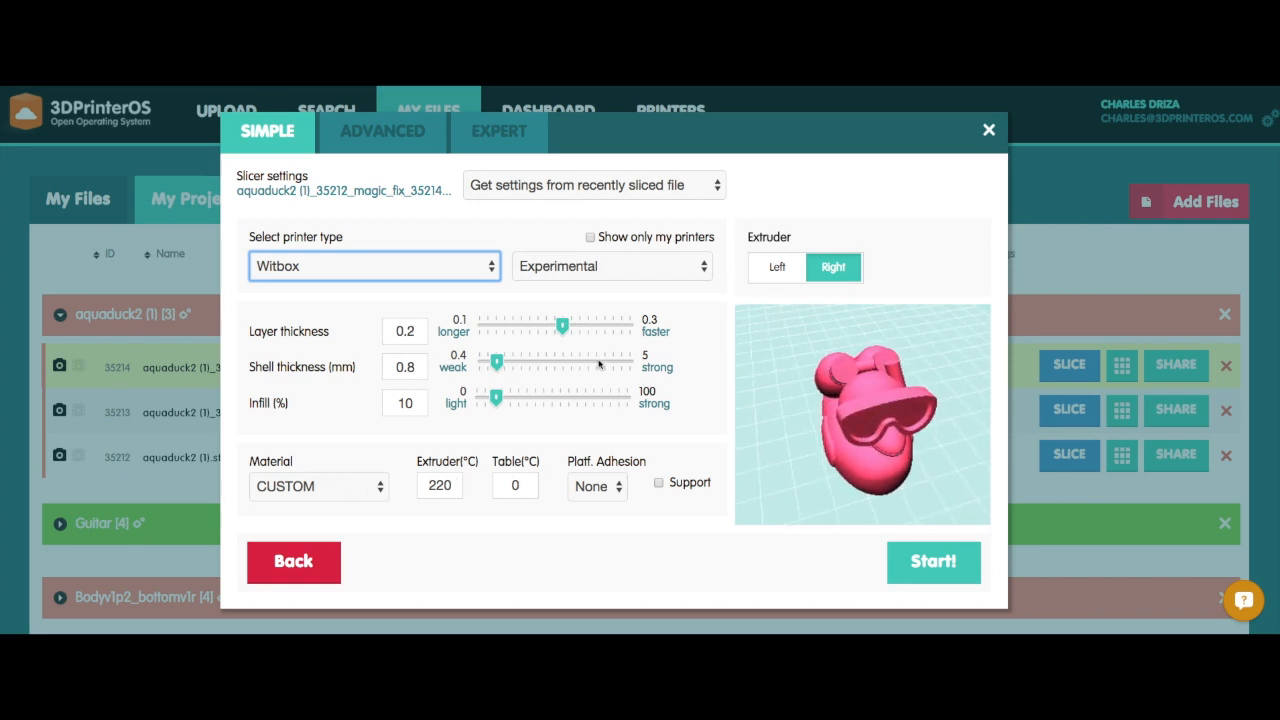
click(382, 132)
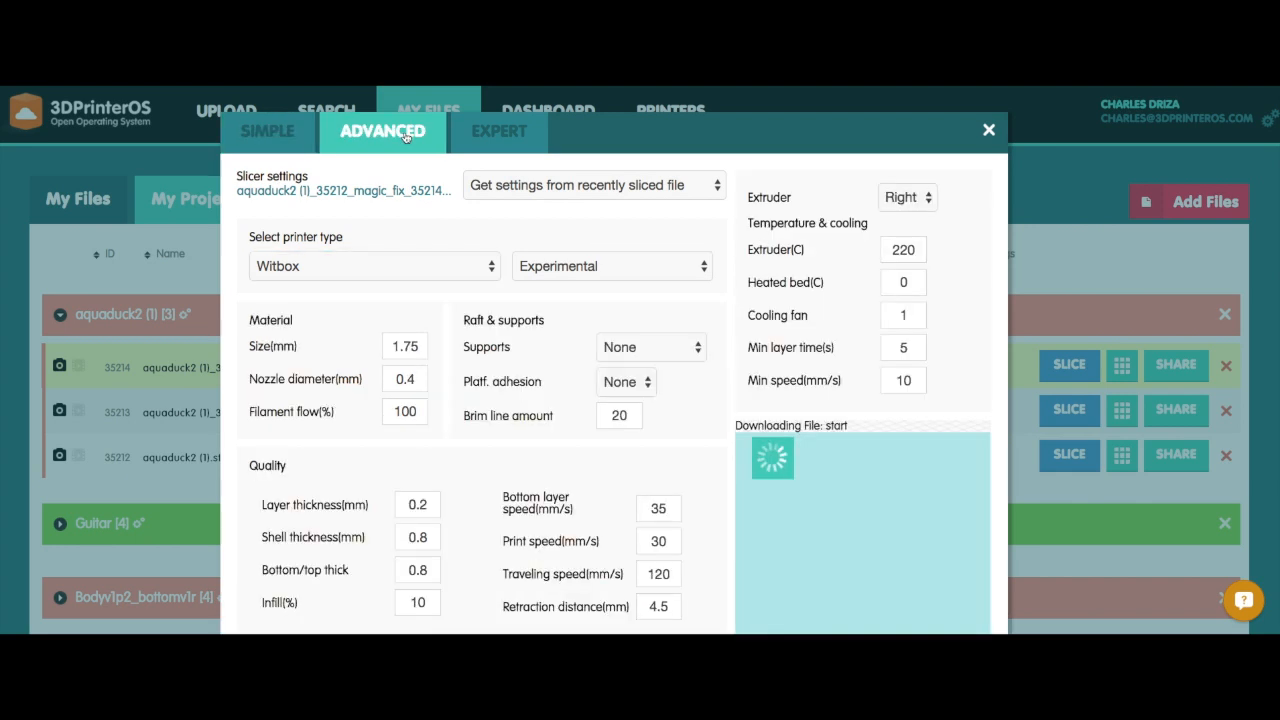
mouse_move(680, 292)
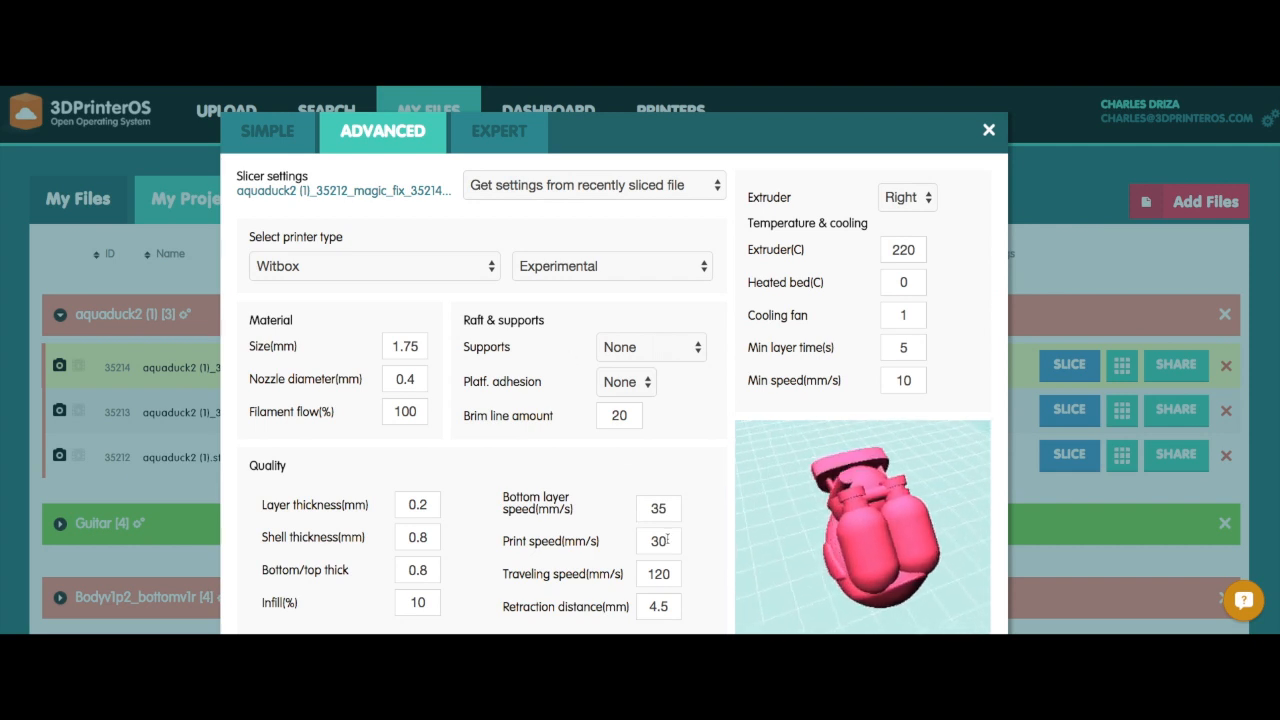
Set print speed to 70 and start the slicing job
double_click(658, 540)
text(70)
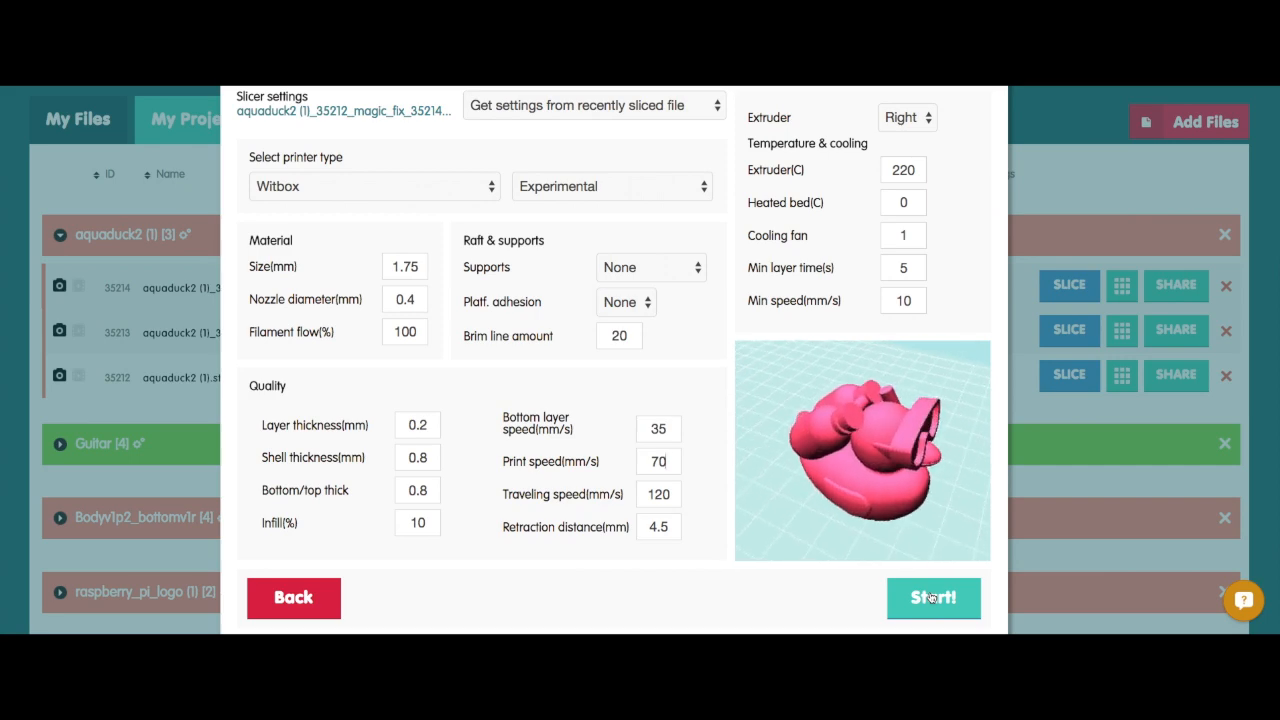
click(932, 596)
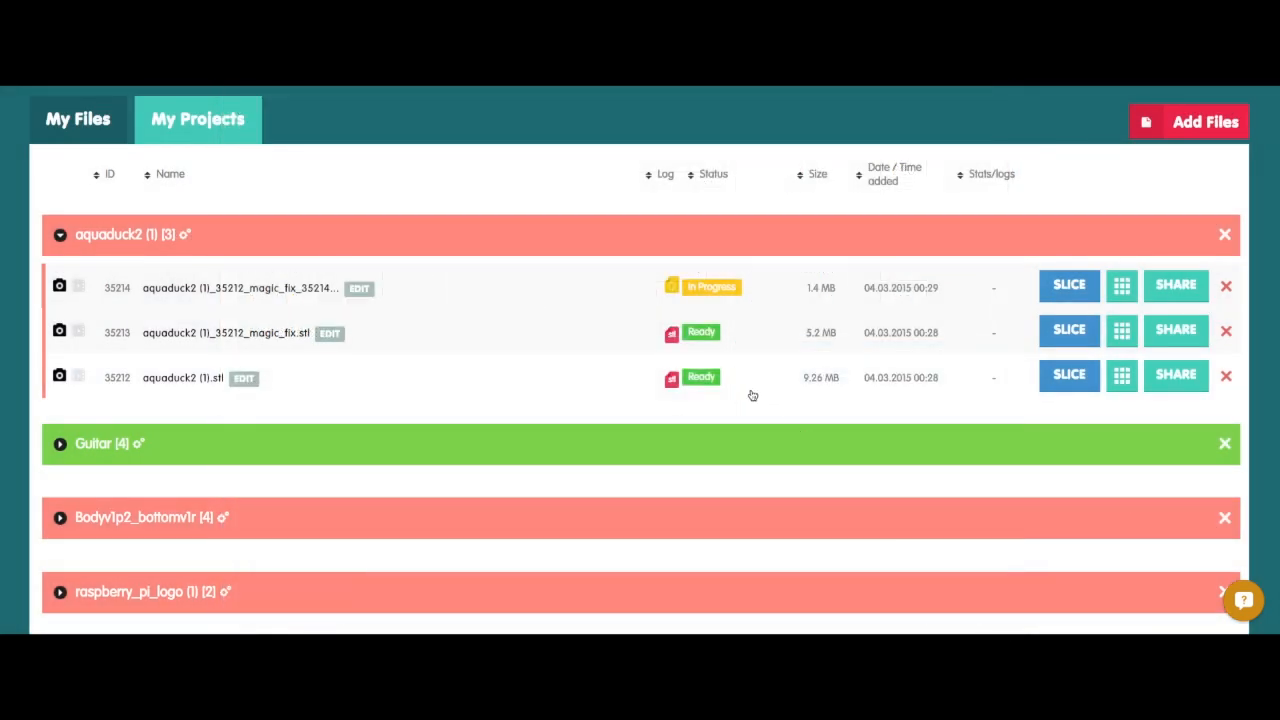
mouse_move(800, 316)
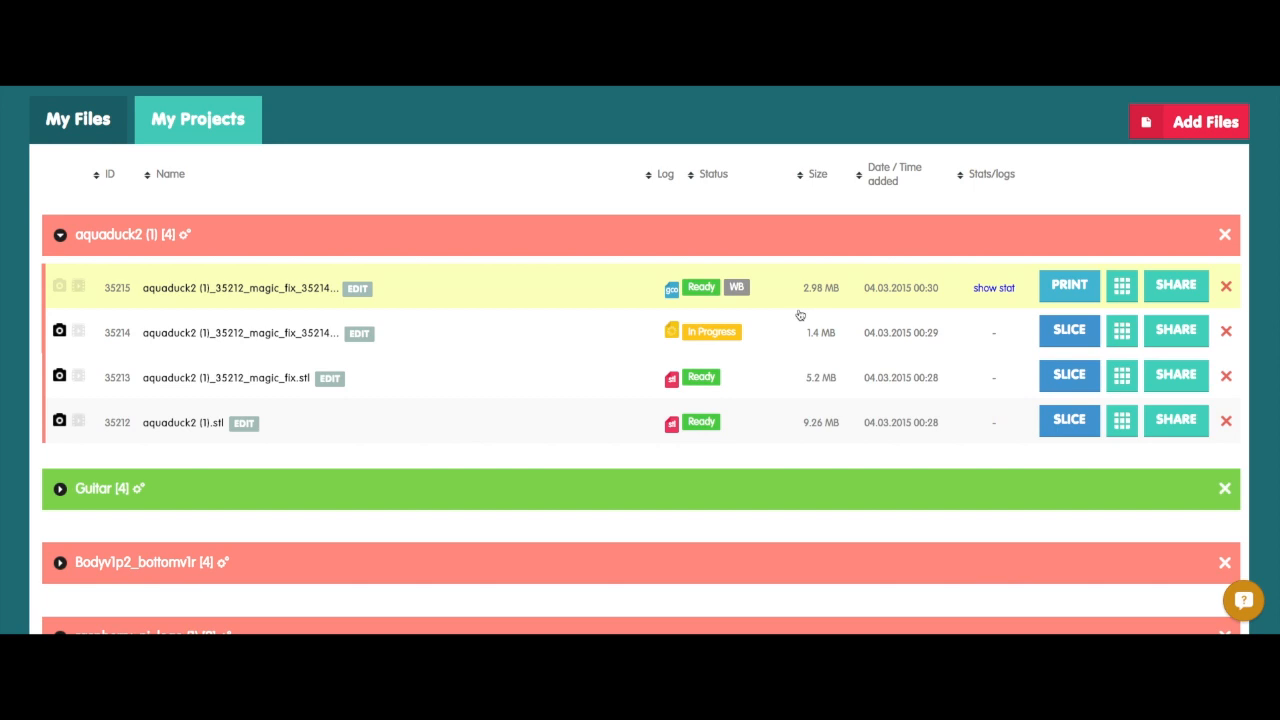
mouse_move(948, 368)
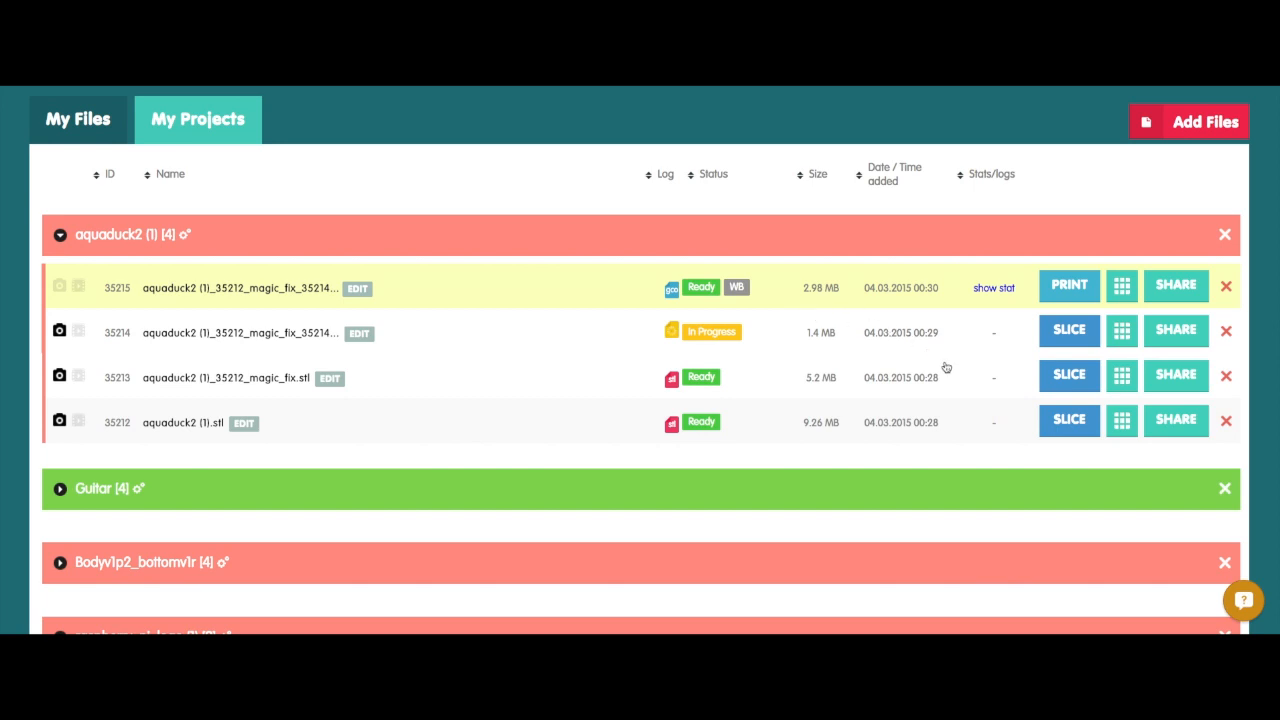
mouse_move(672, 288)
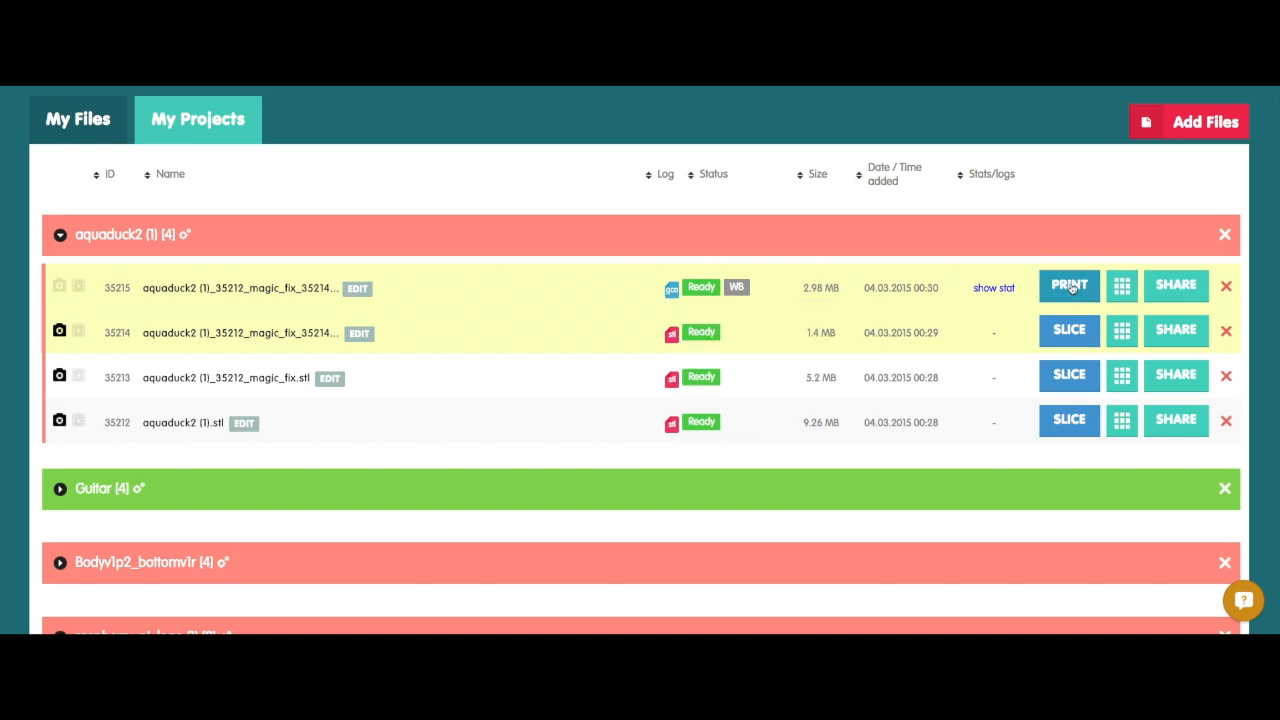
Send the sliced aquaduck to the BQ witbox printer to start the job
click(1068, 288)
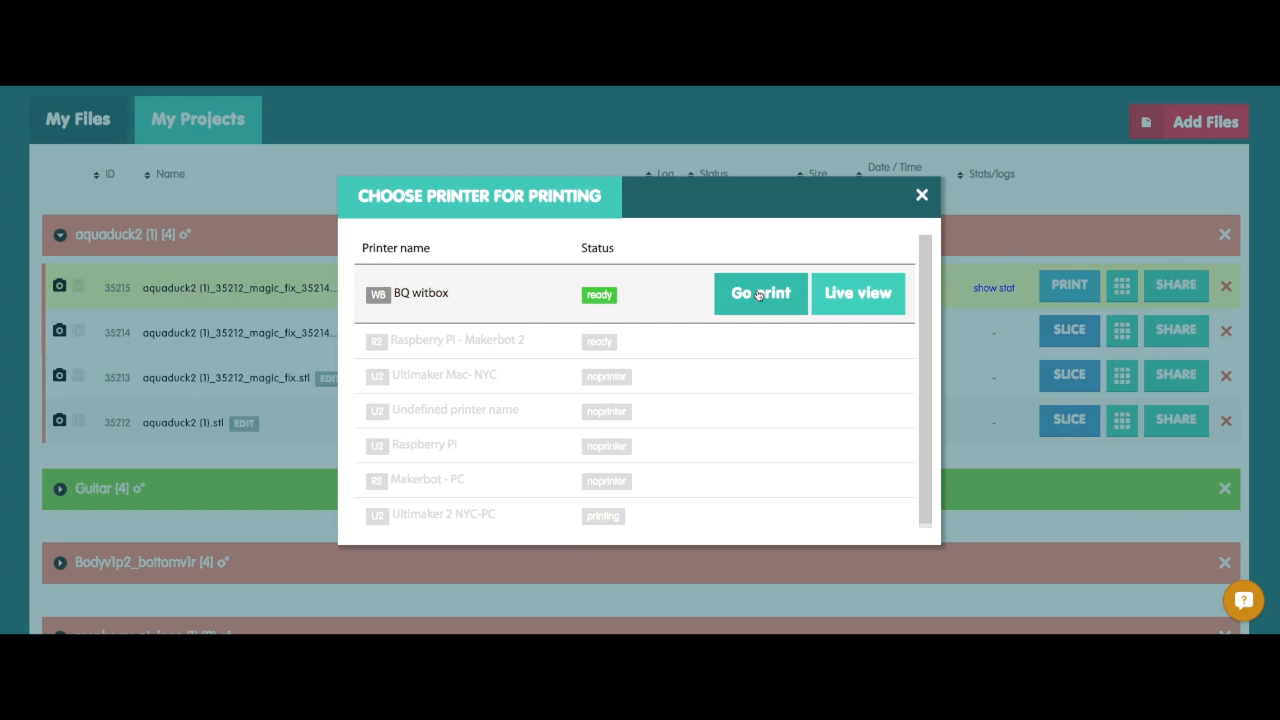
click(760, 292)
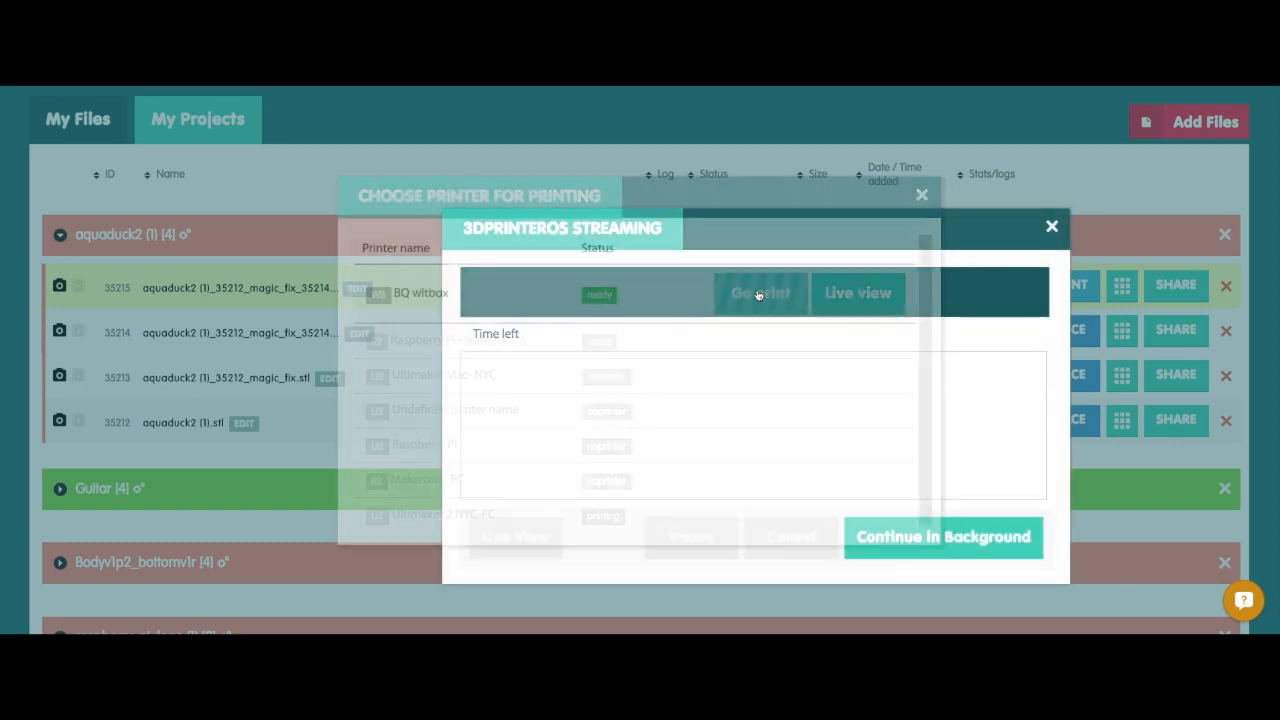
click(760, 292)
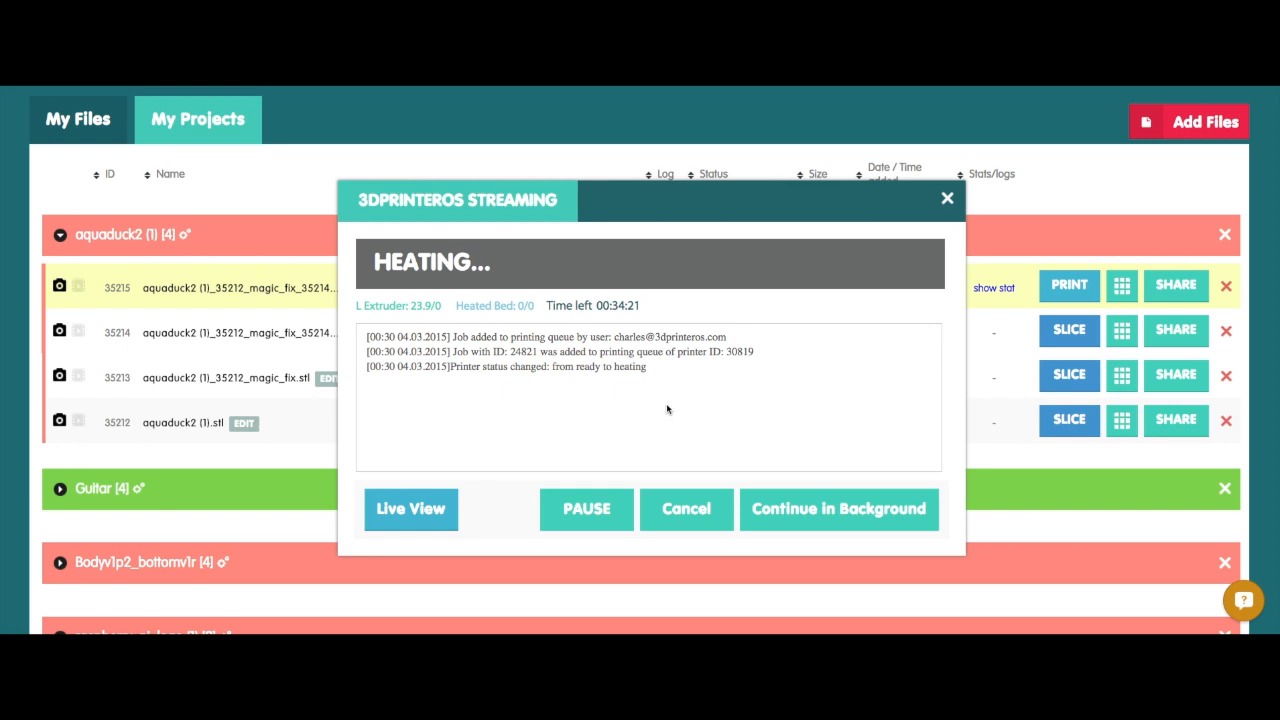
mouse_move(682, 424)
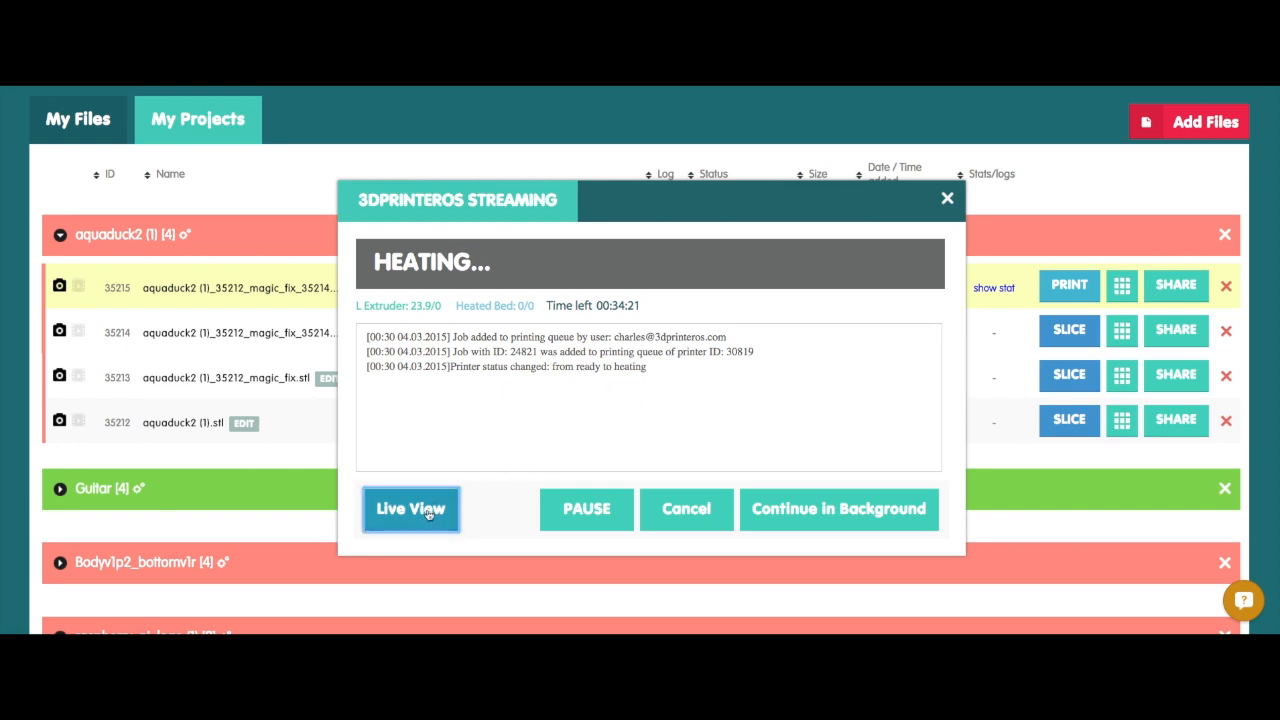
Watch the Witbox live camera feed, closing and reopening it
click(410, 510)
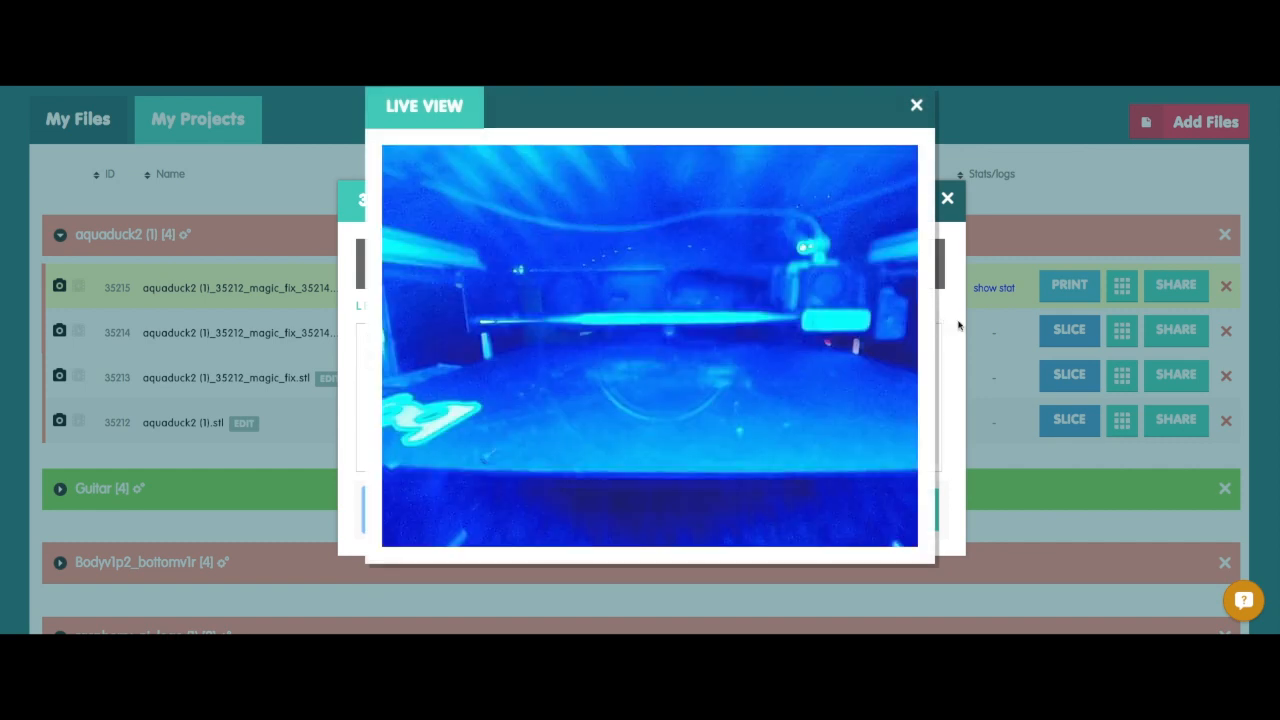
mouse_move(912, 348)
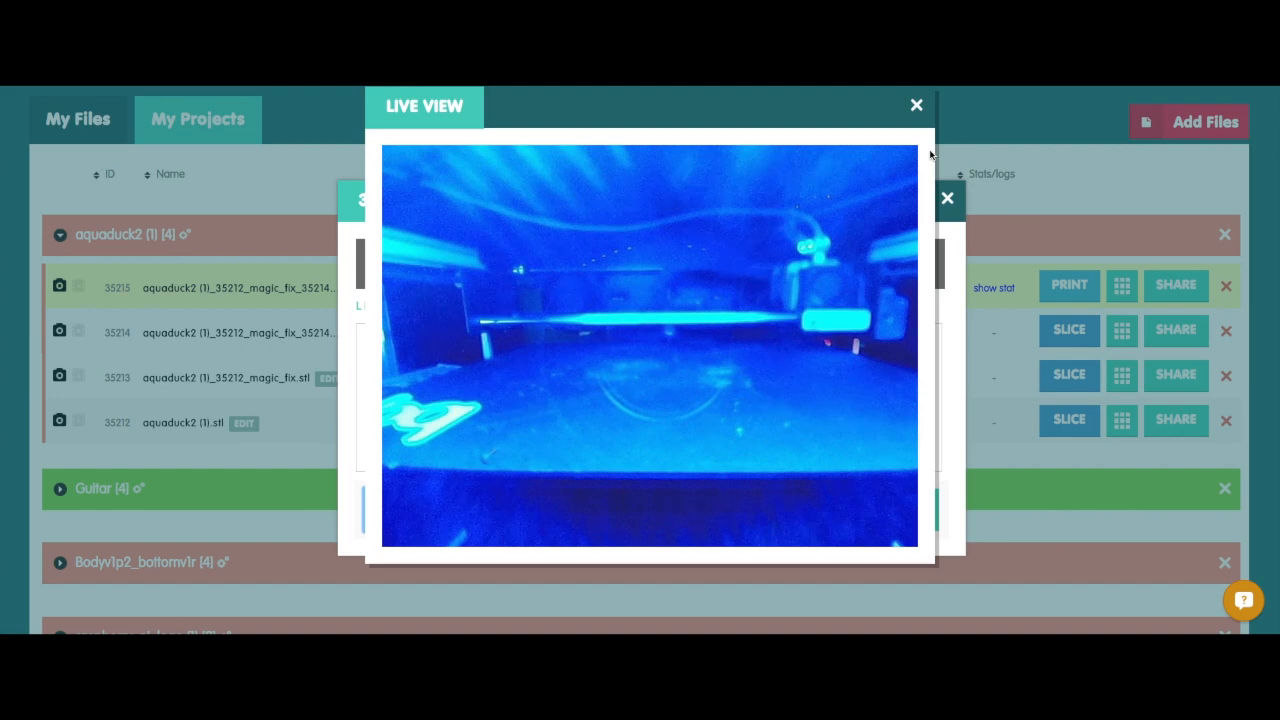
mouse_move(916, 104)
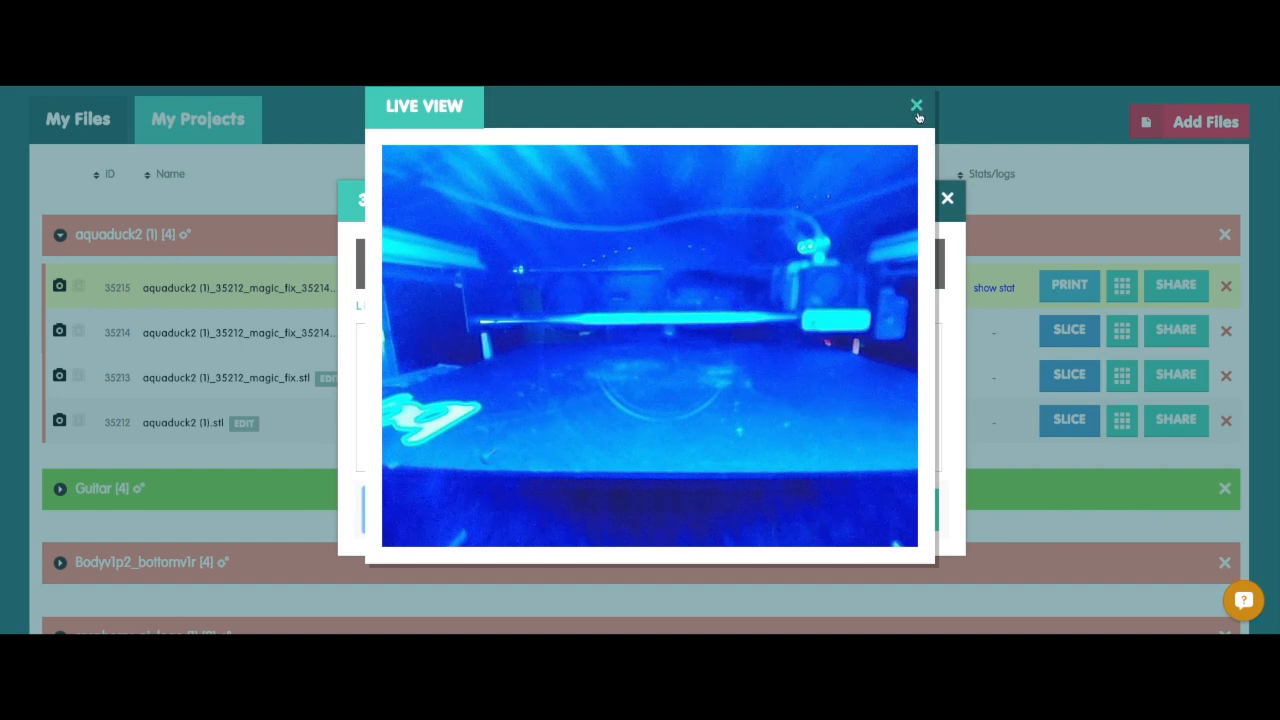
click(916, 104)
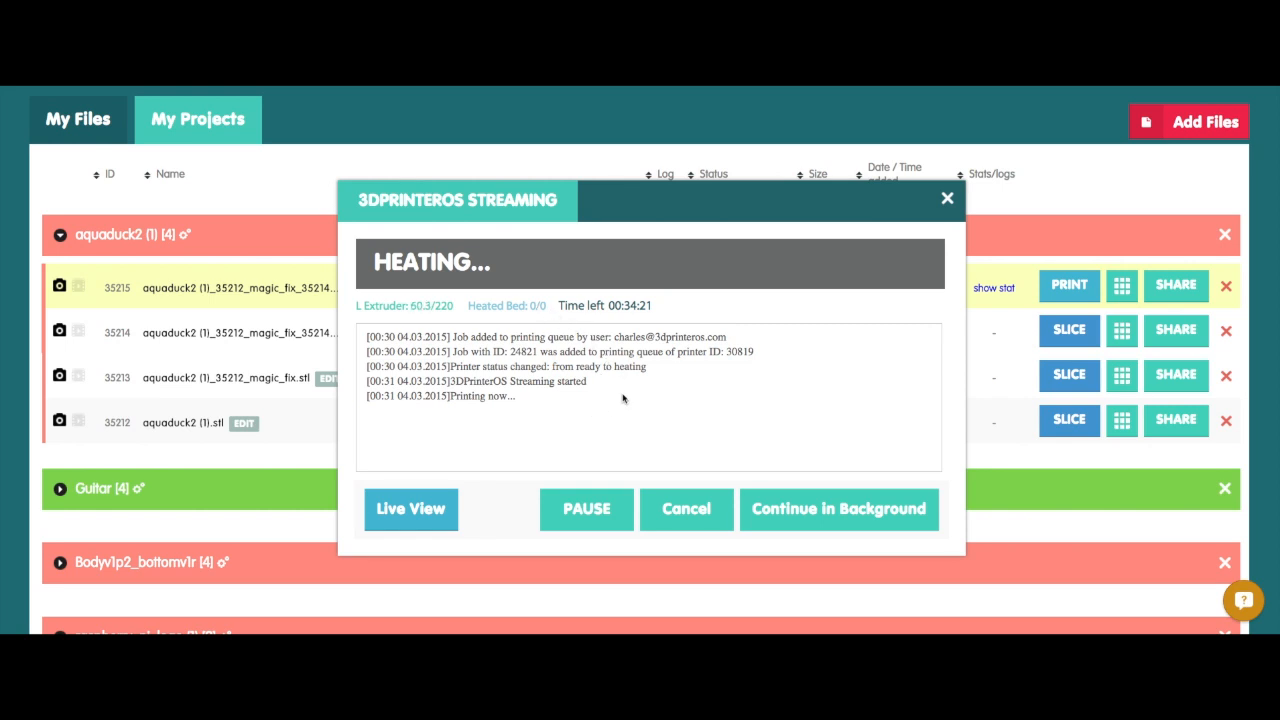
click(410, 510)
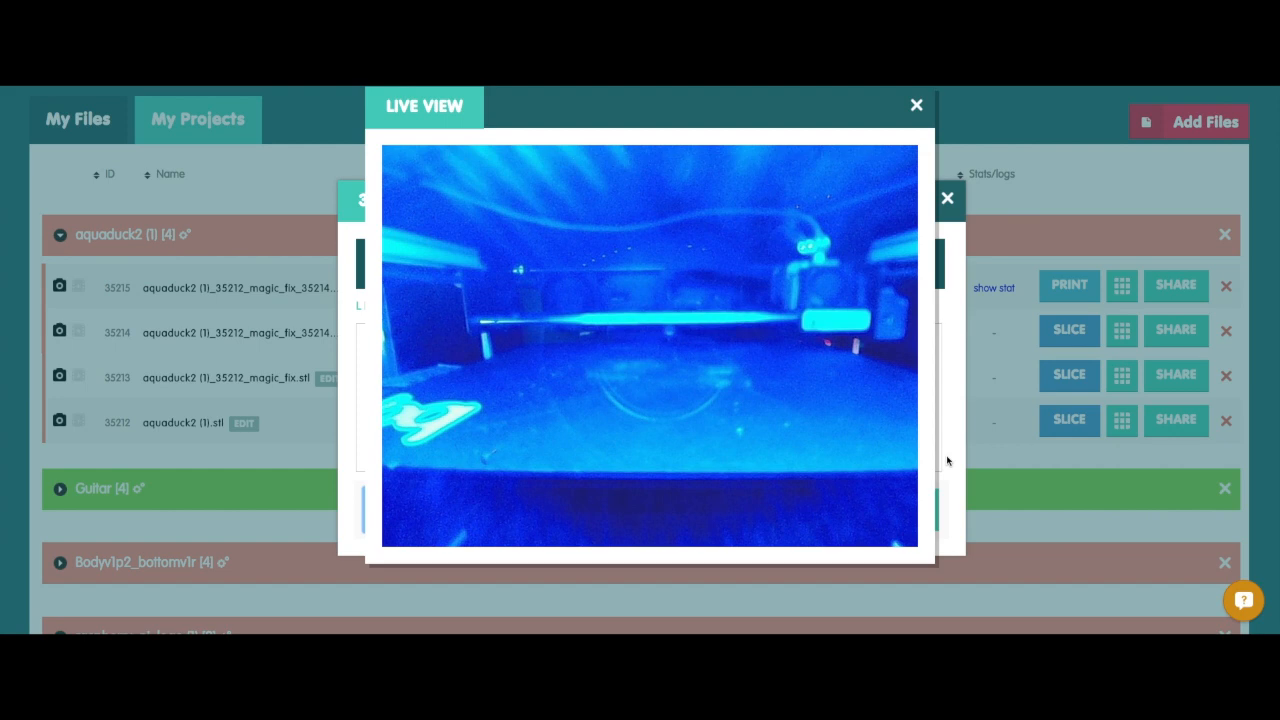